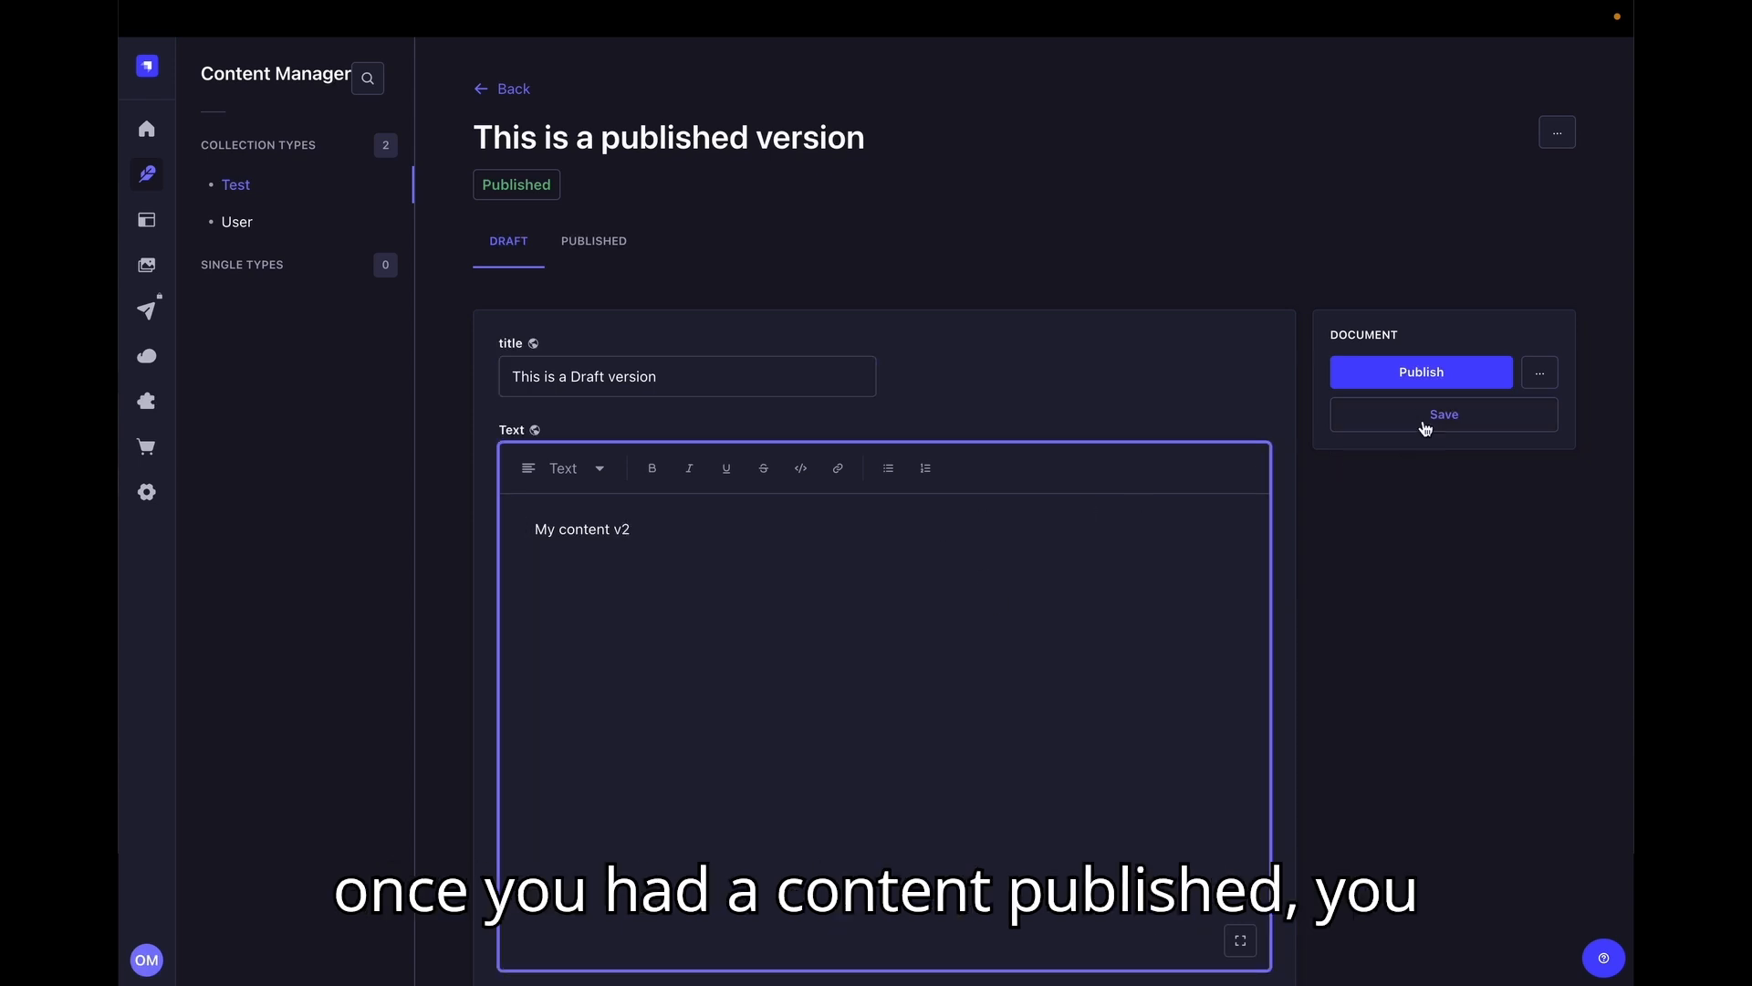
Step: Save the edited draft and compare it against the currently published version
left_click(1442, 414)
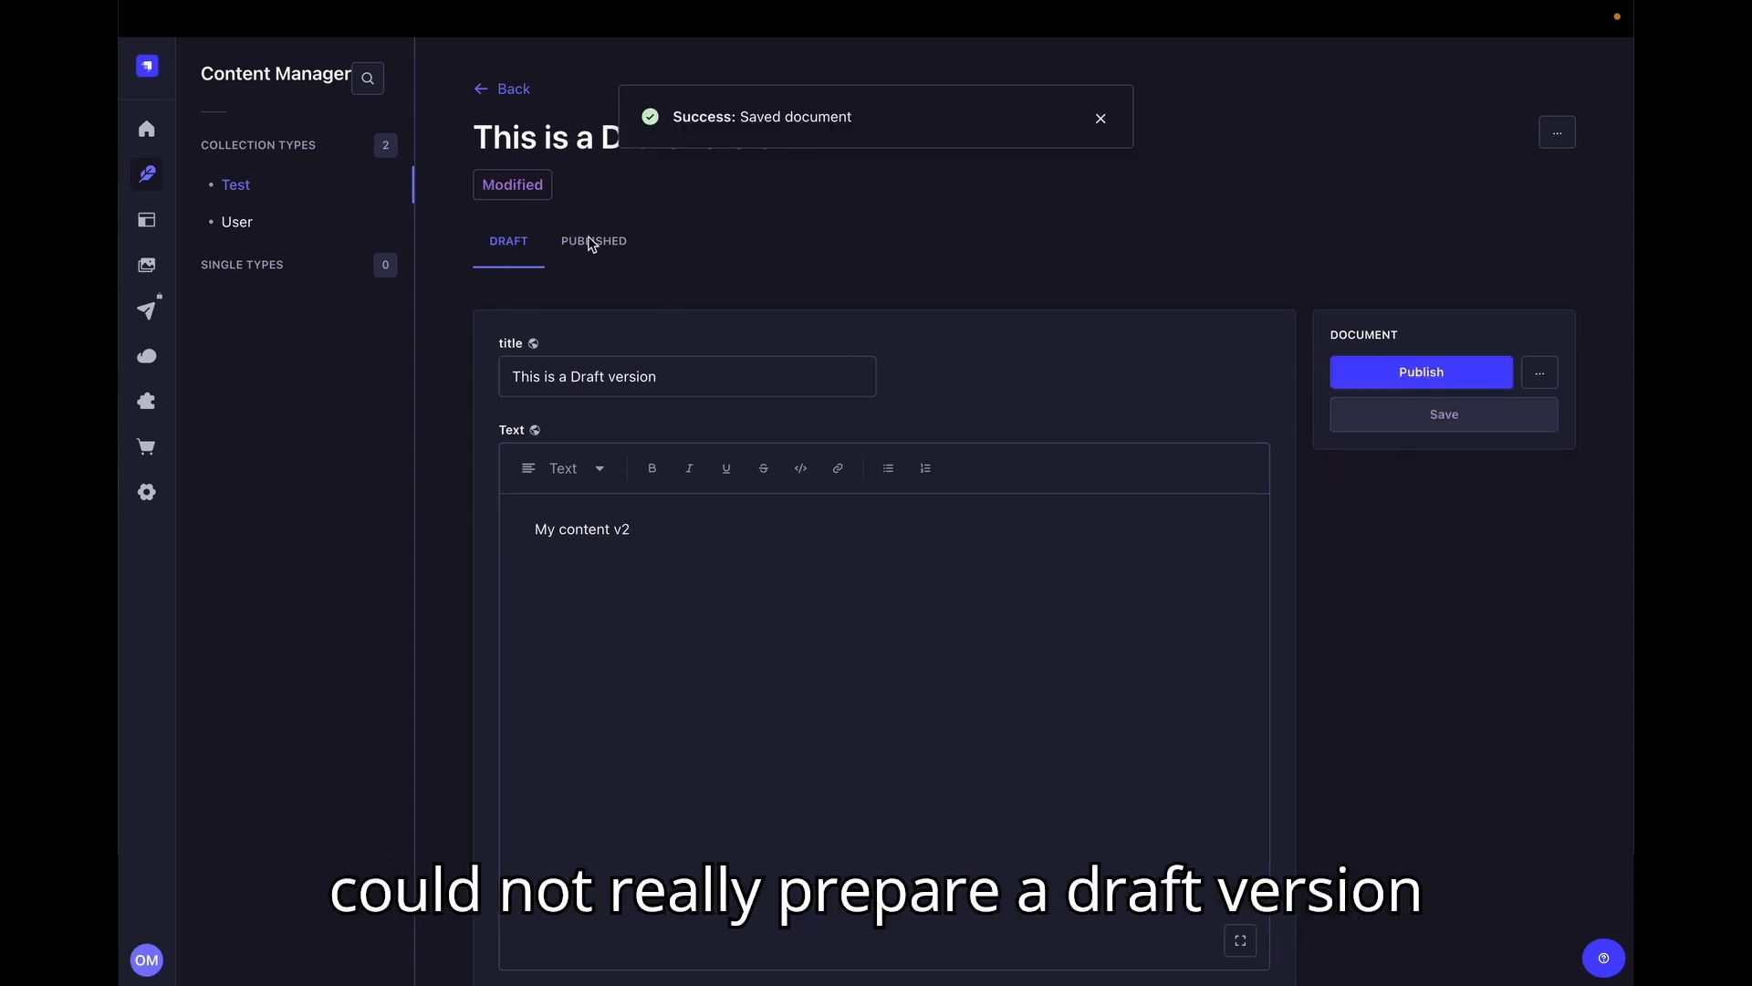
left_click(593, 241)
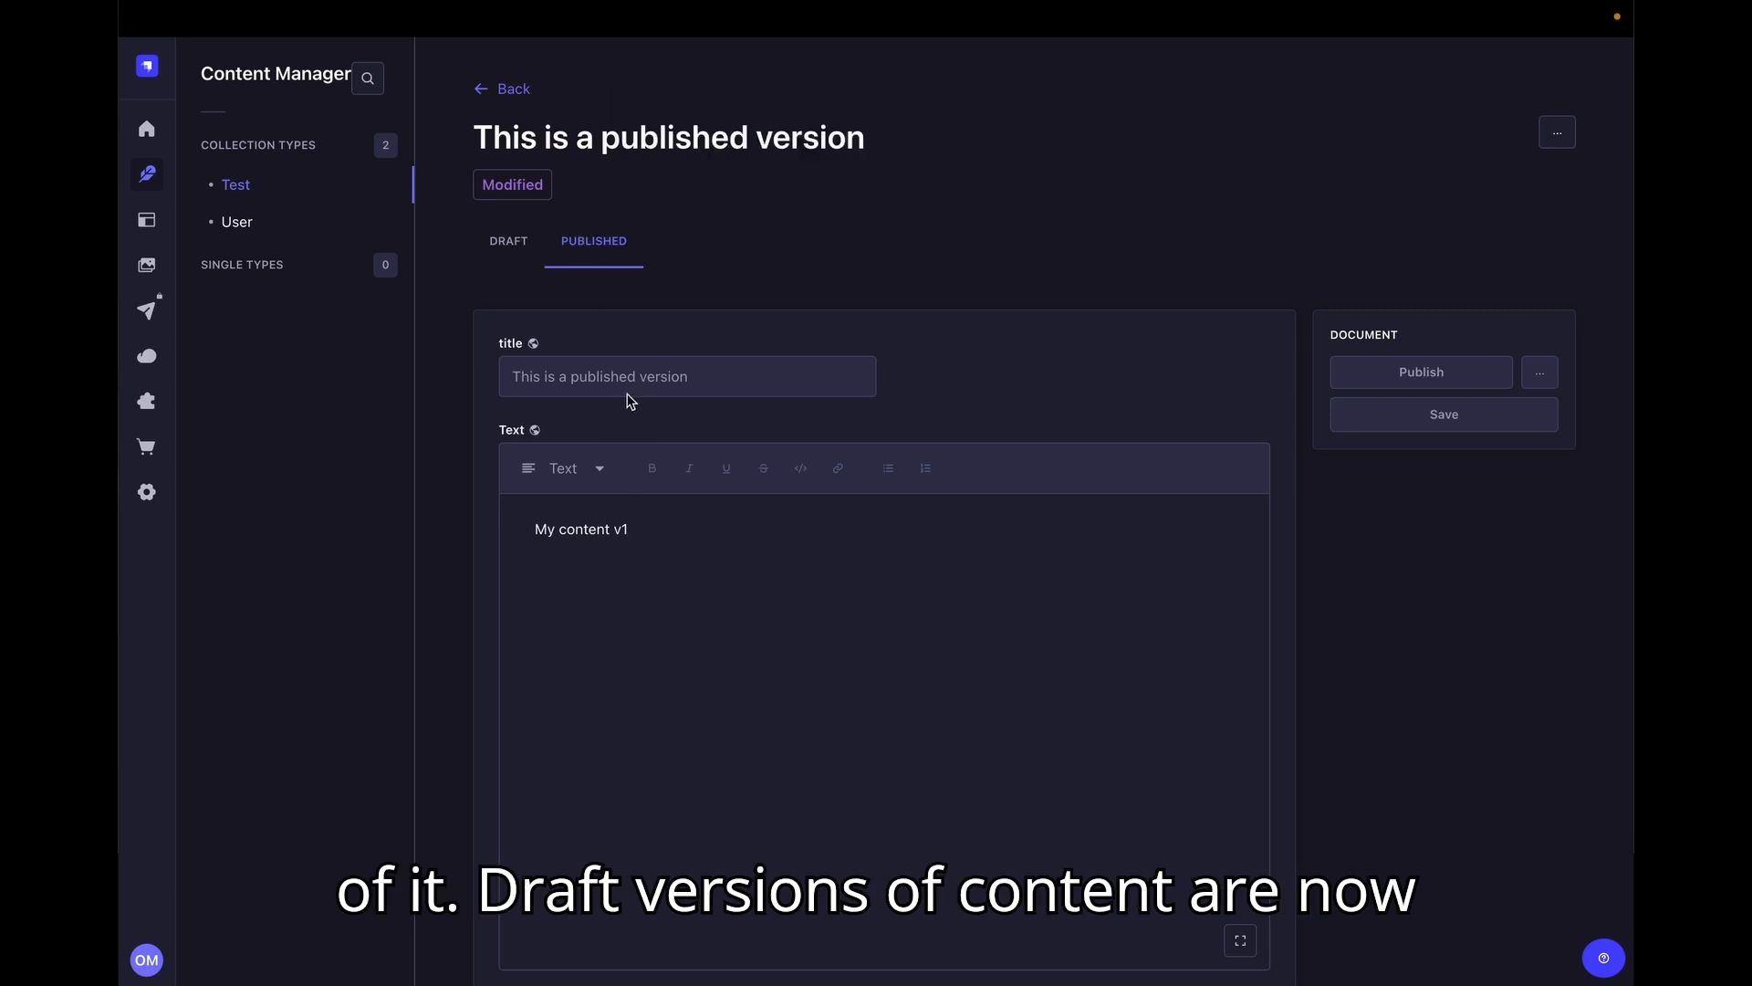
left_click(508, 241)
type("N")
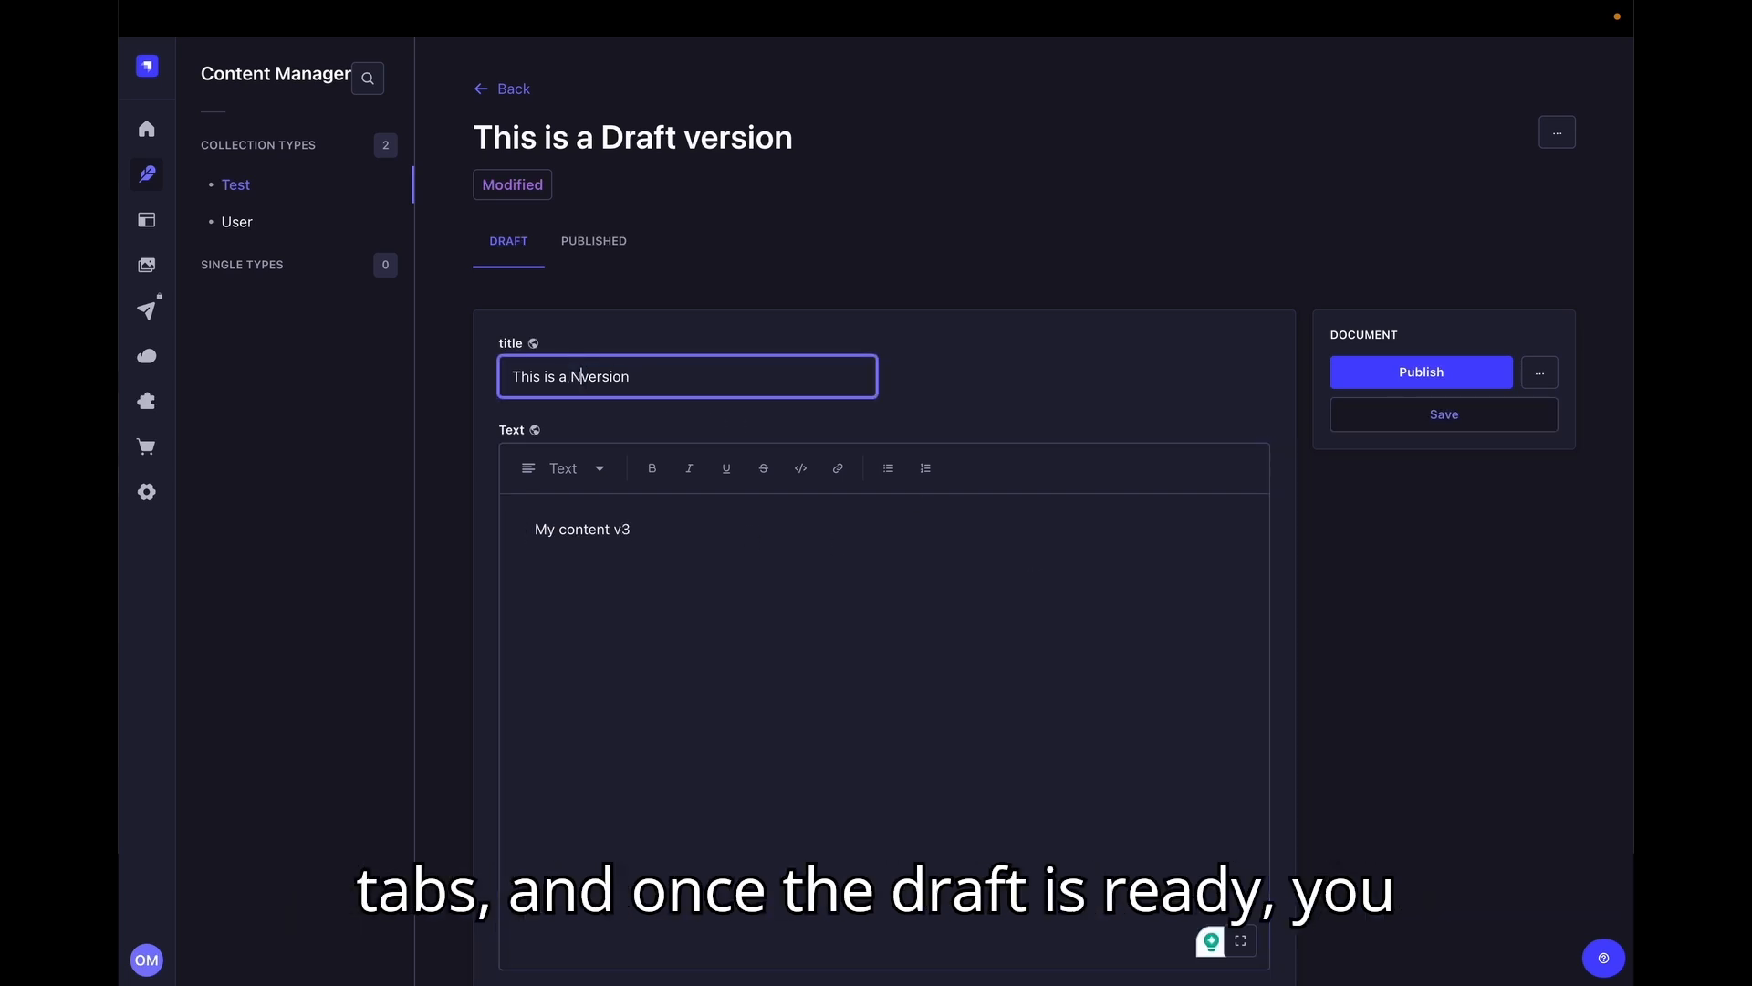
Step: Save the draft retitled 'This is a New version' with 'My content v3', then publish it
left_click(1442, 414)
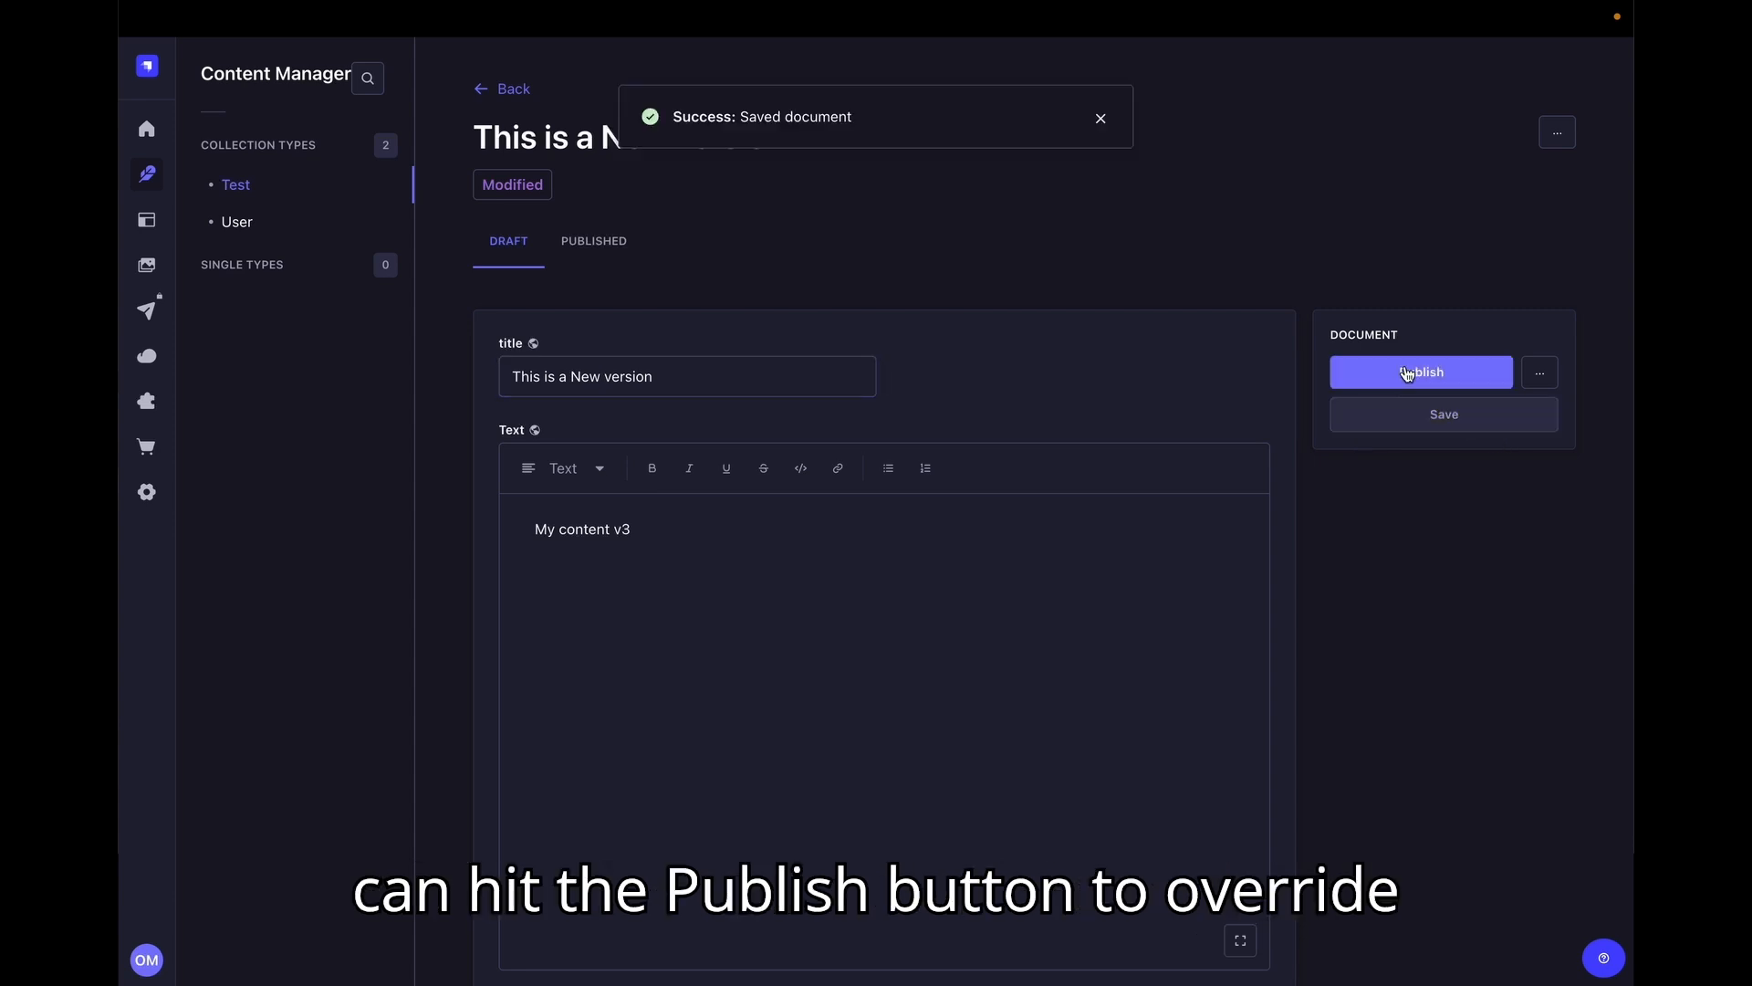
left_click(1420, 373)
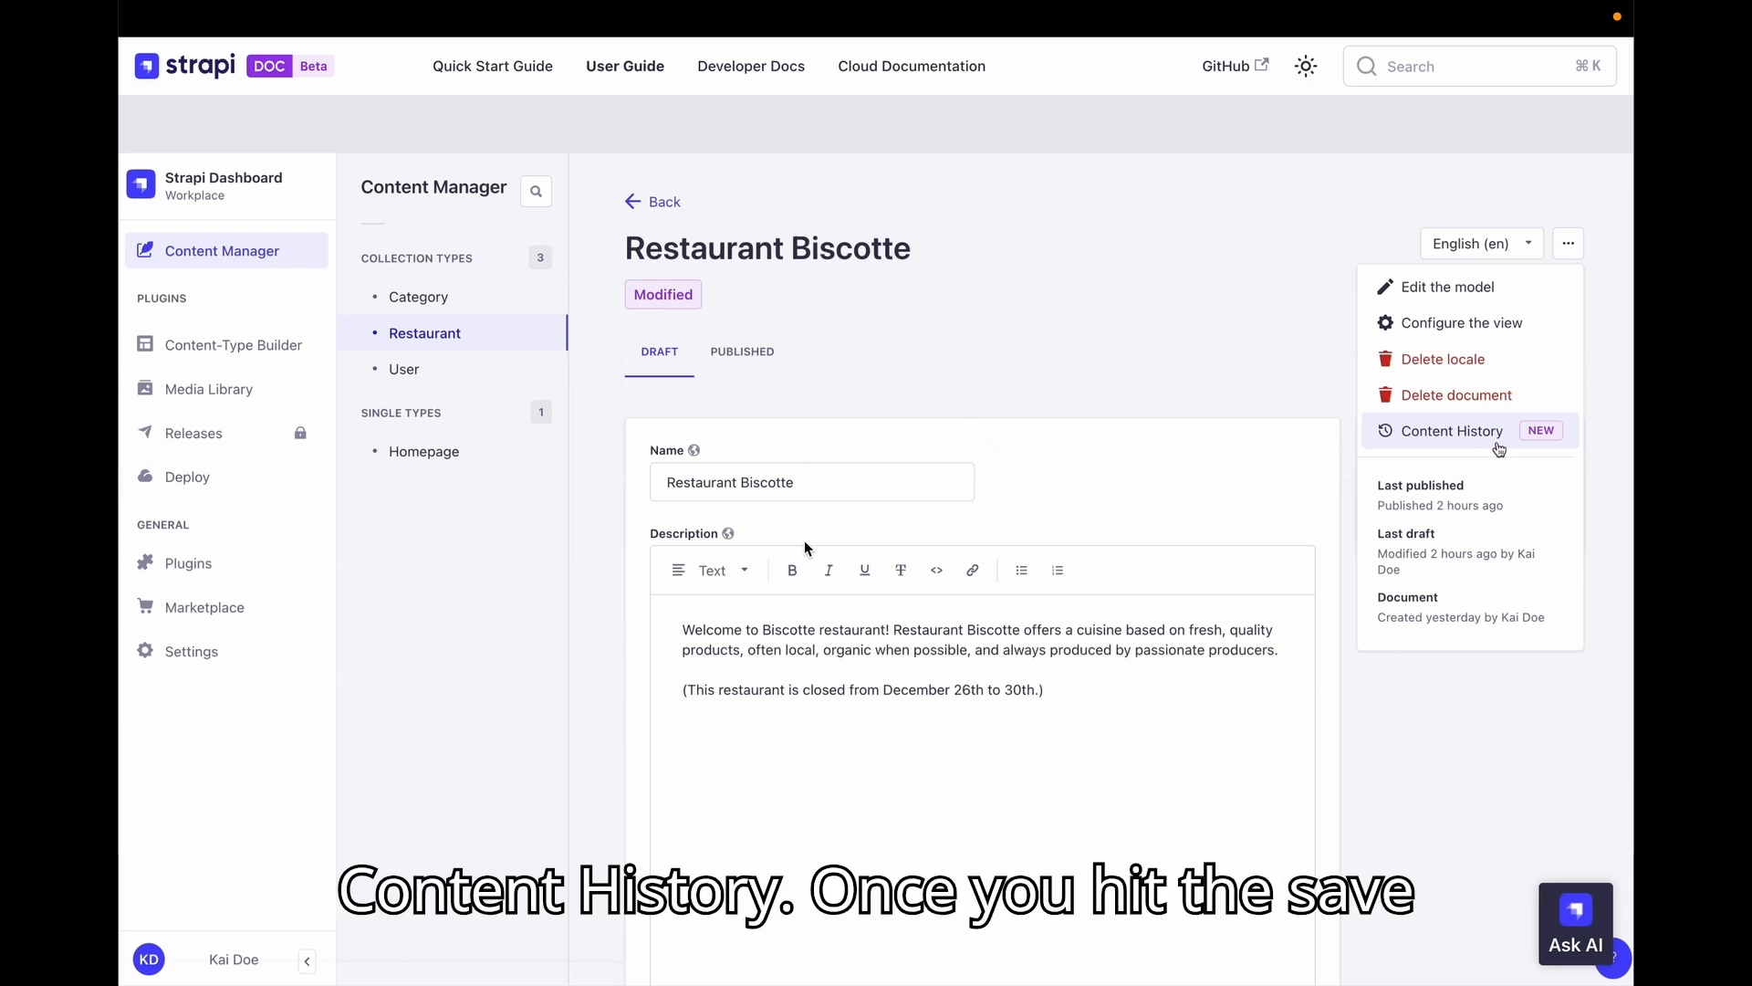
Step: Browse Restaurant Biscotte's content history through the 12:09 PM and 12:04 PM versions
left_click(1455, 431)
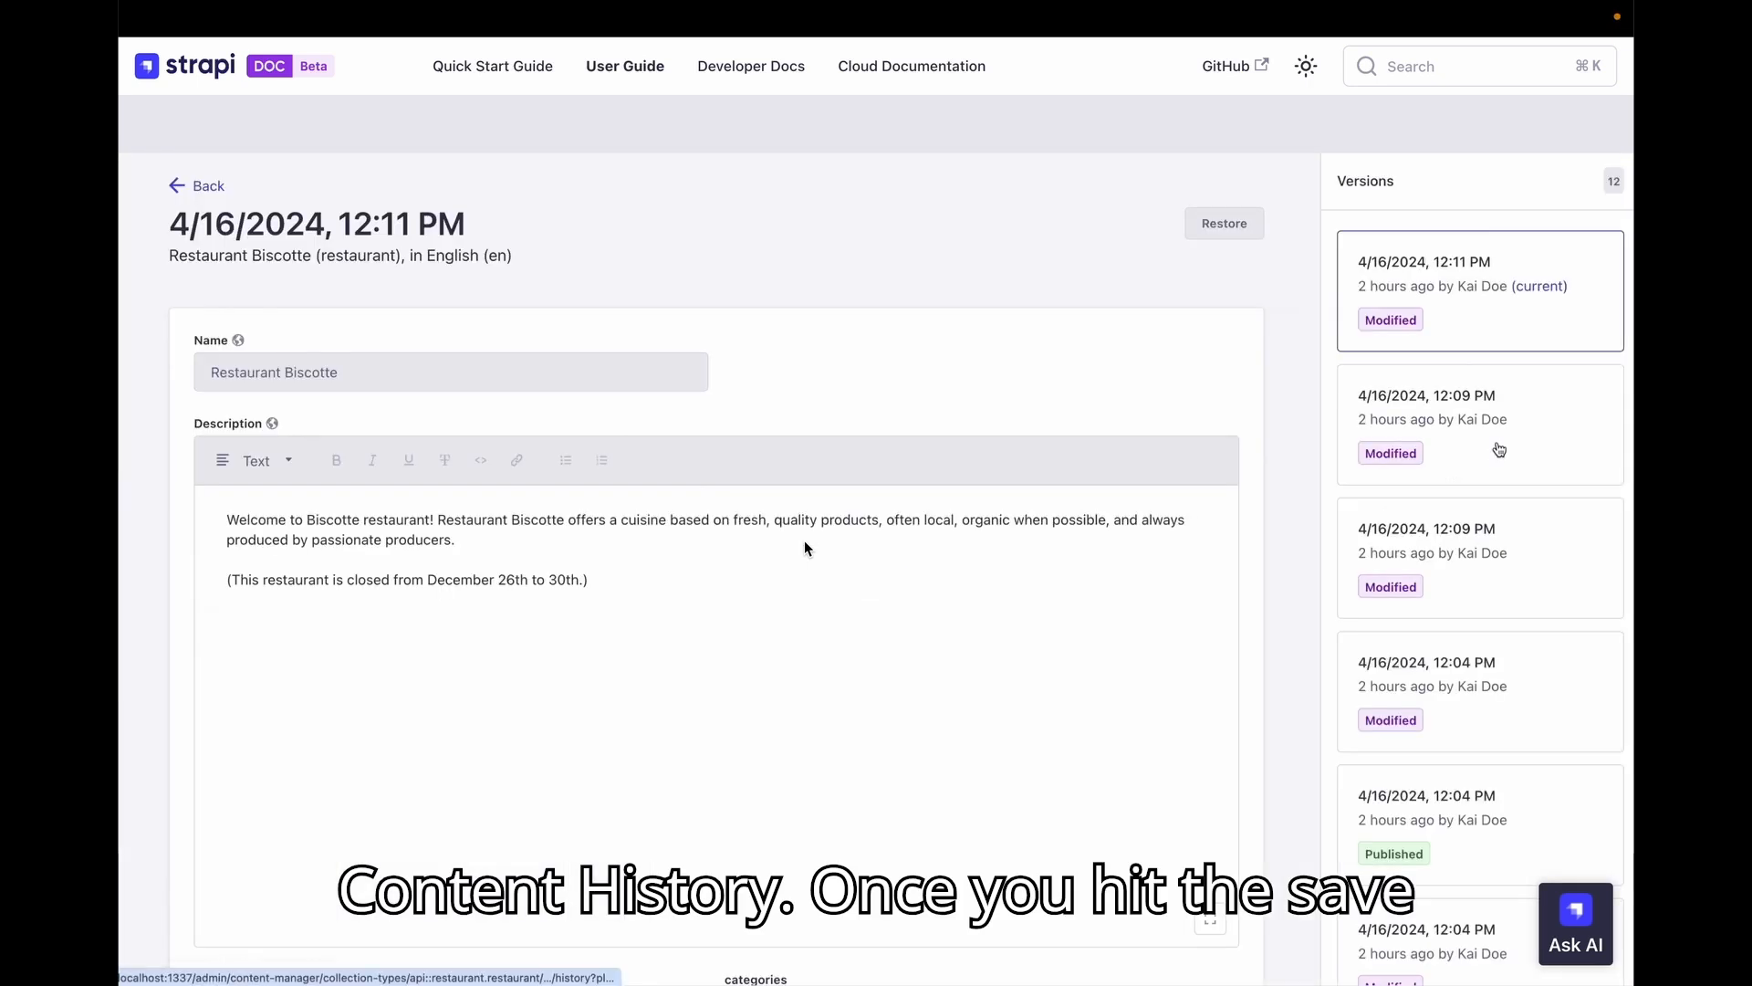
left_click(1476, 557)
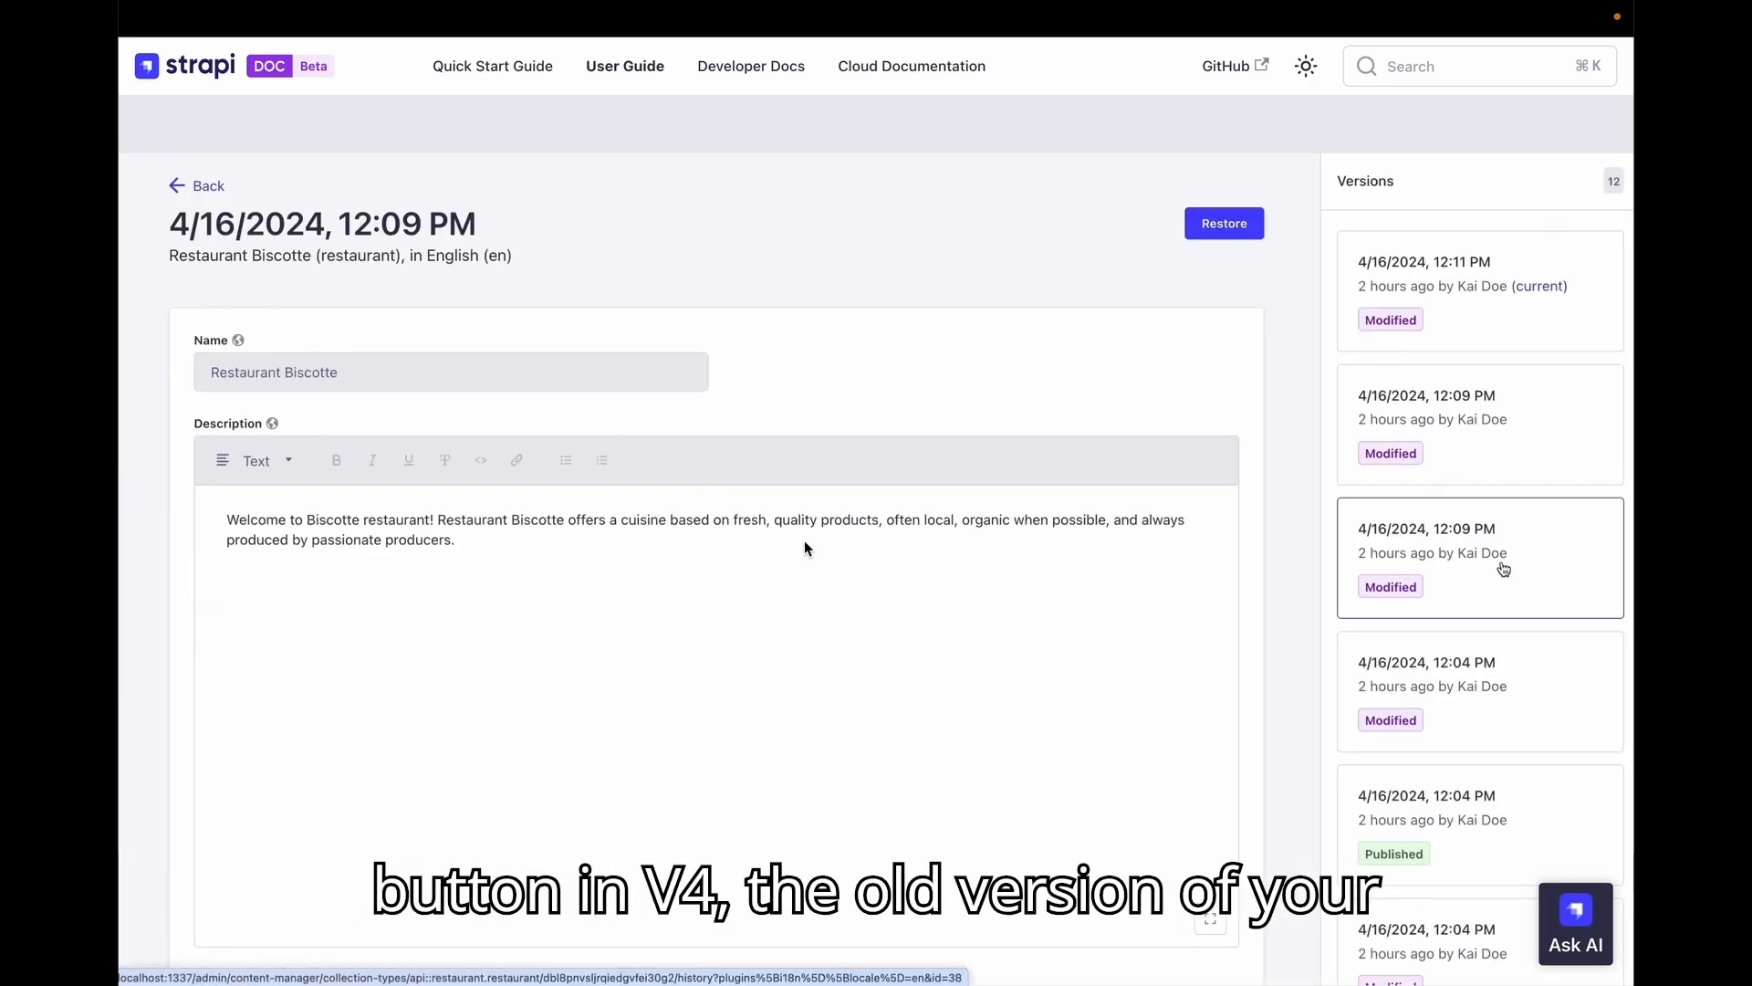
left_click(1480, 690)
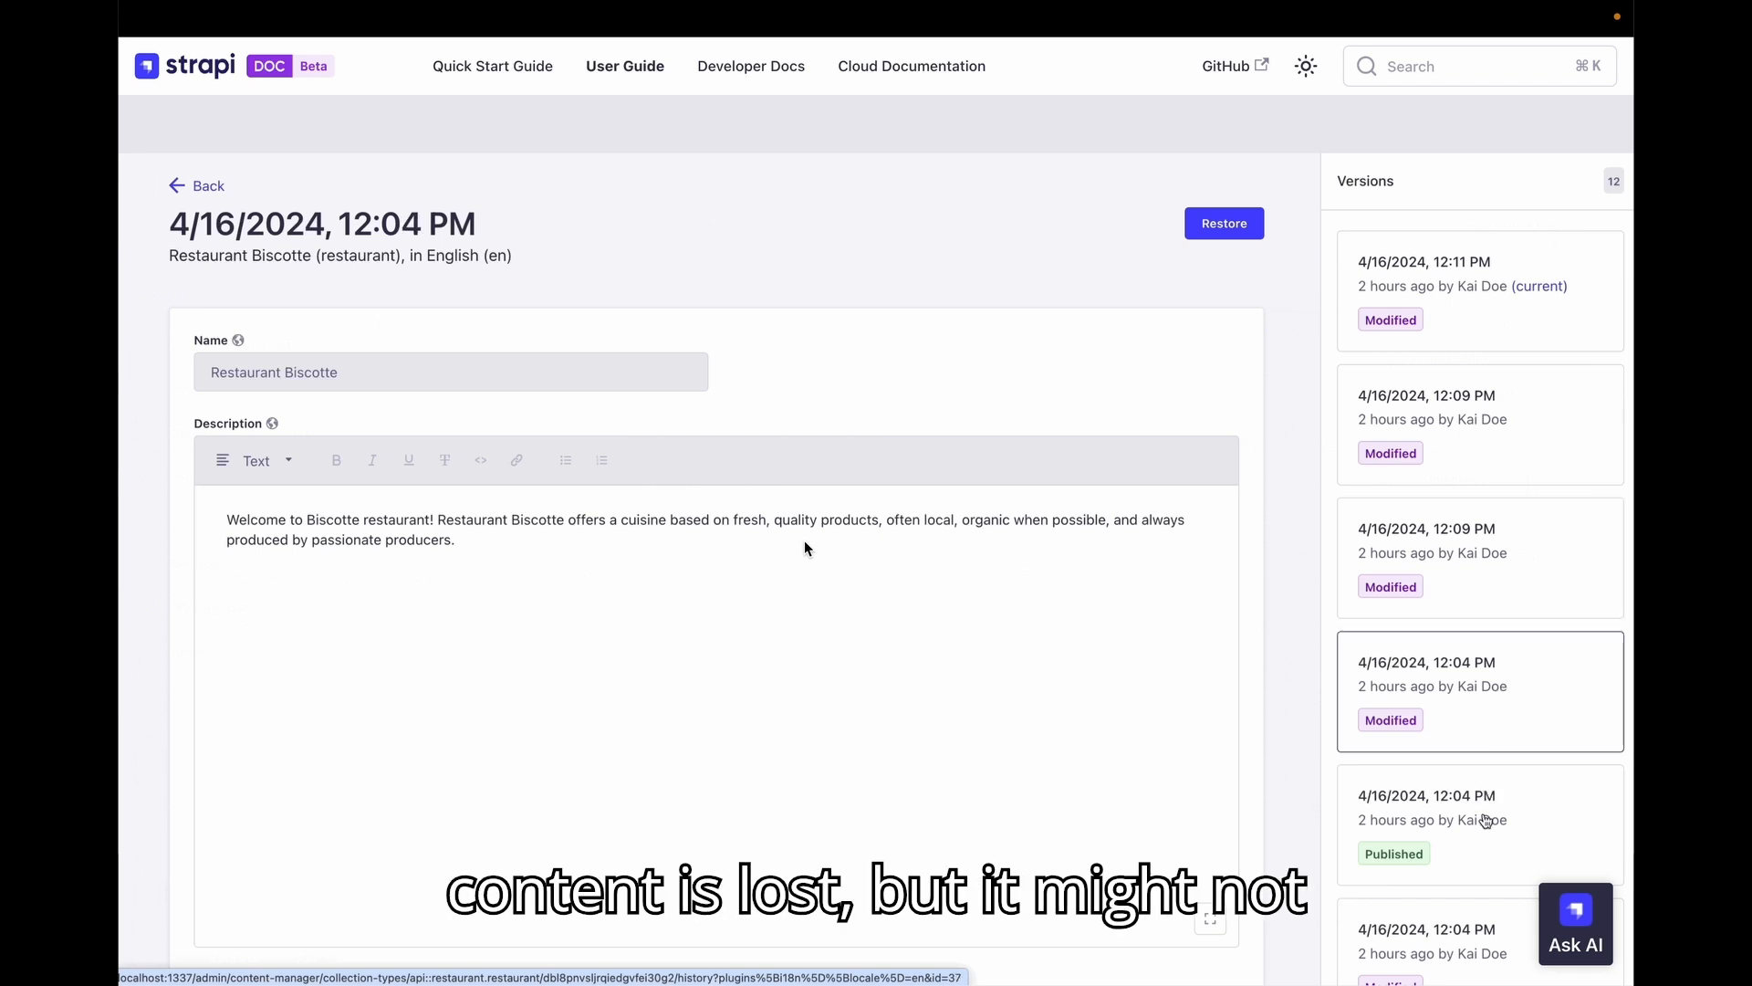
scroll("down", 3)
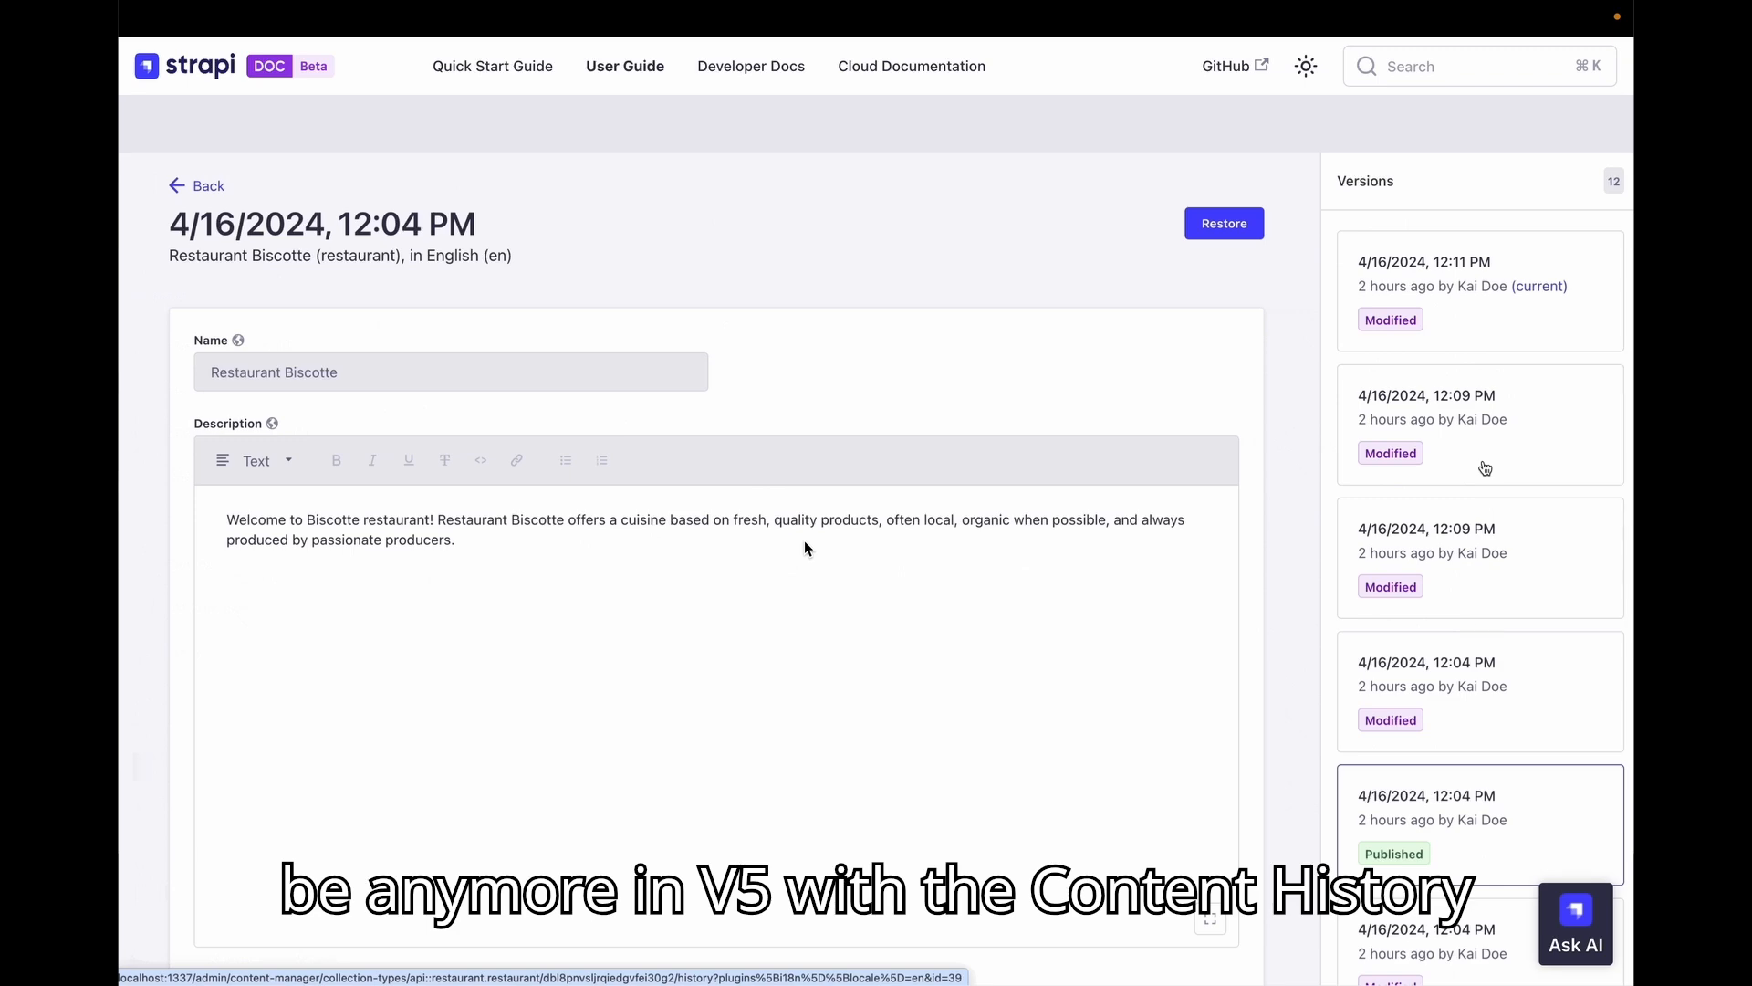
left_click(1481, 291)
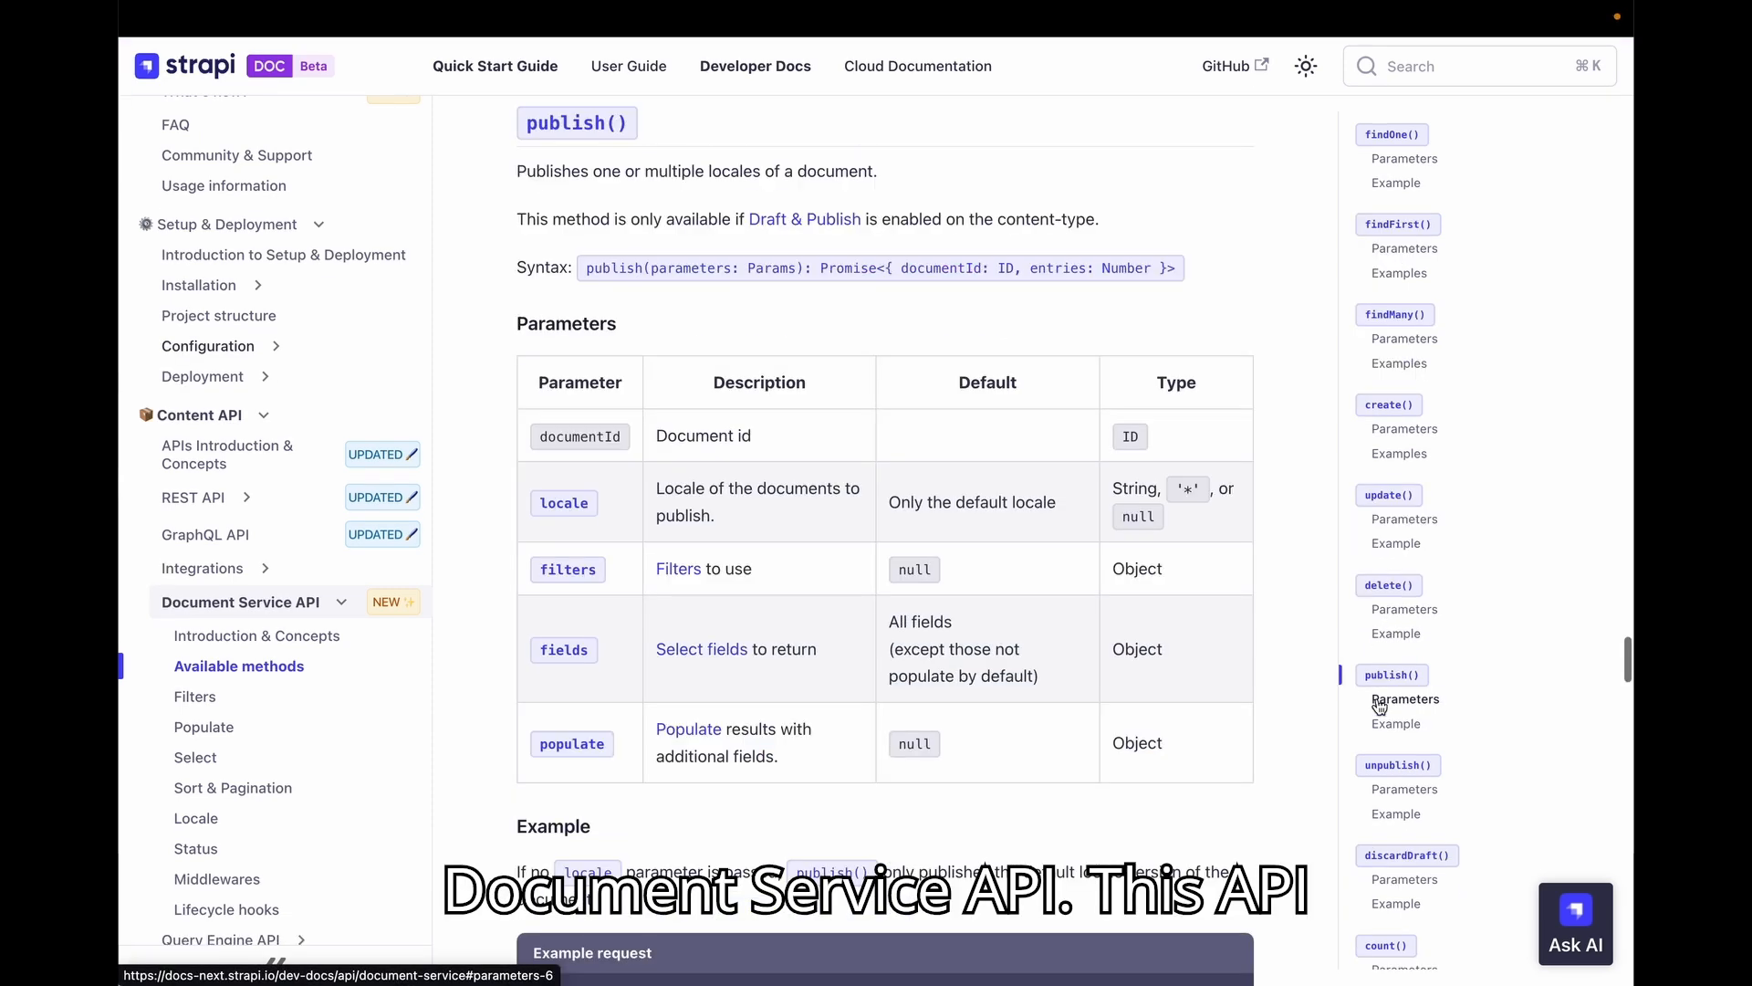
Step: Read the Document Service API reference from publish() parameters down to findOne() parameters and example
double_click(575, 122)
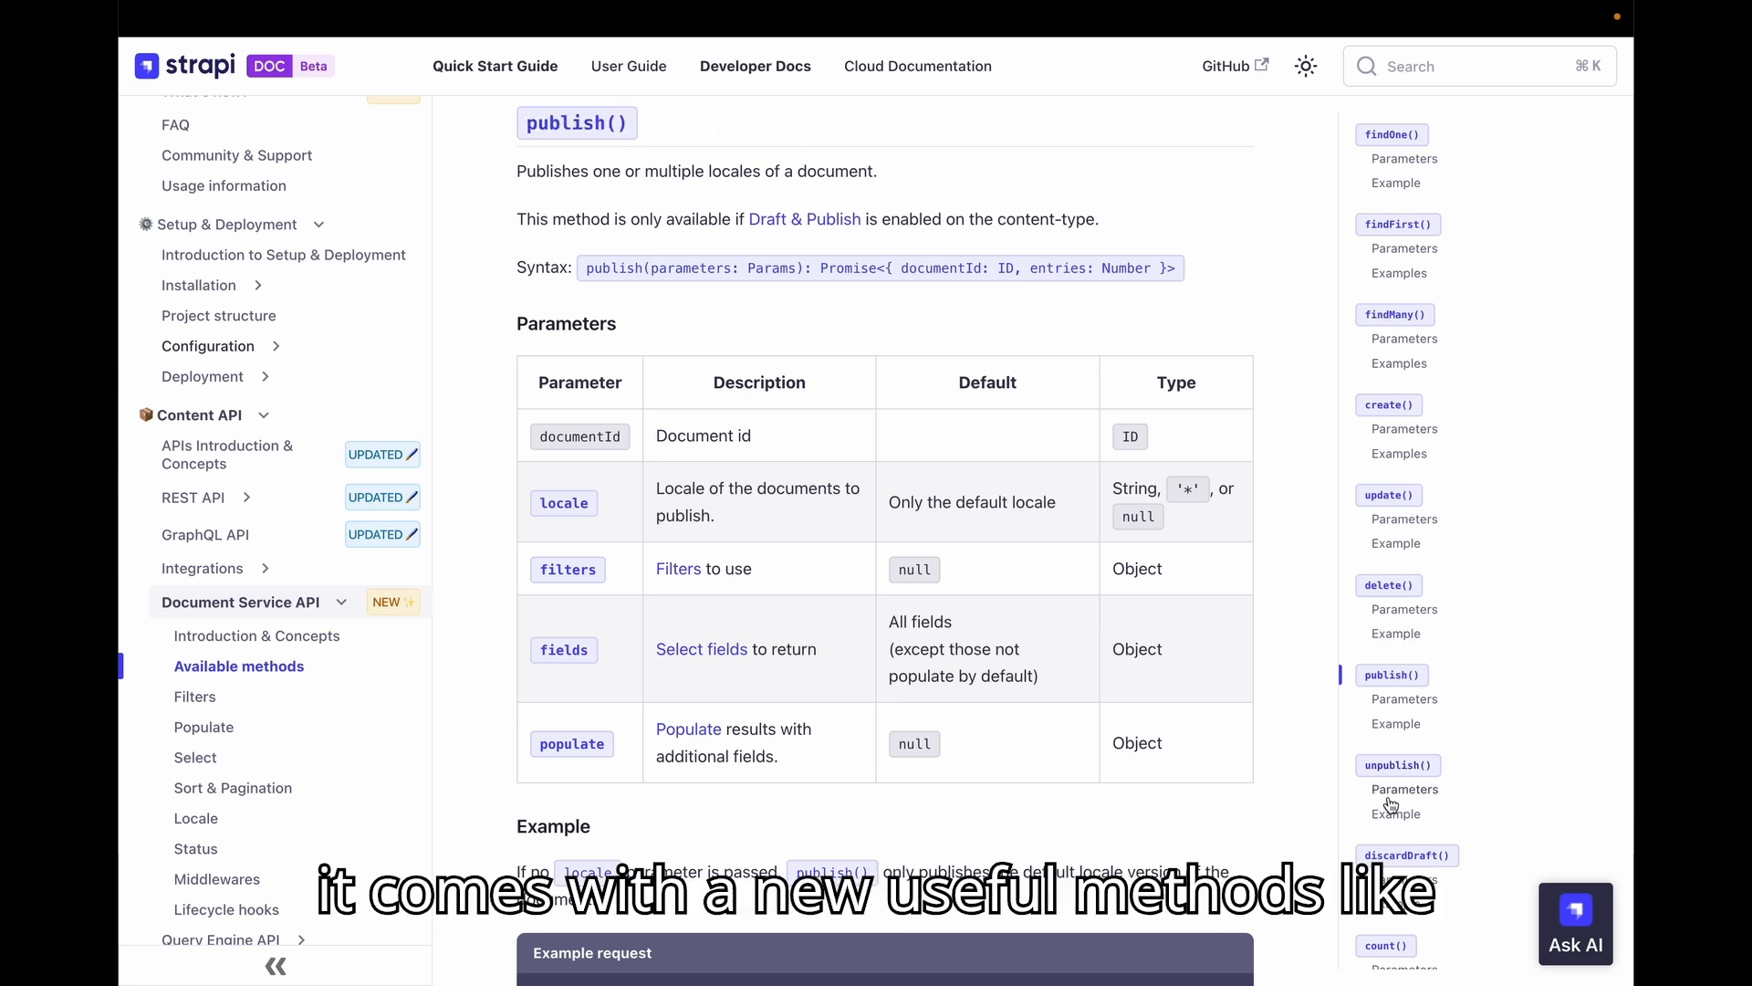
left_click(1406, 854)
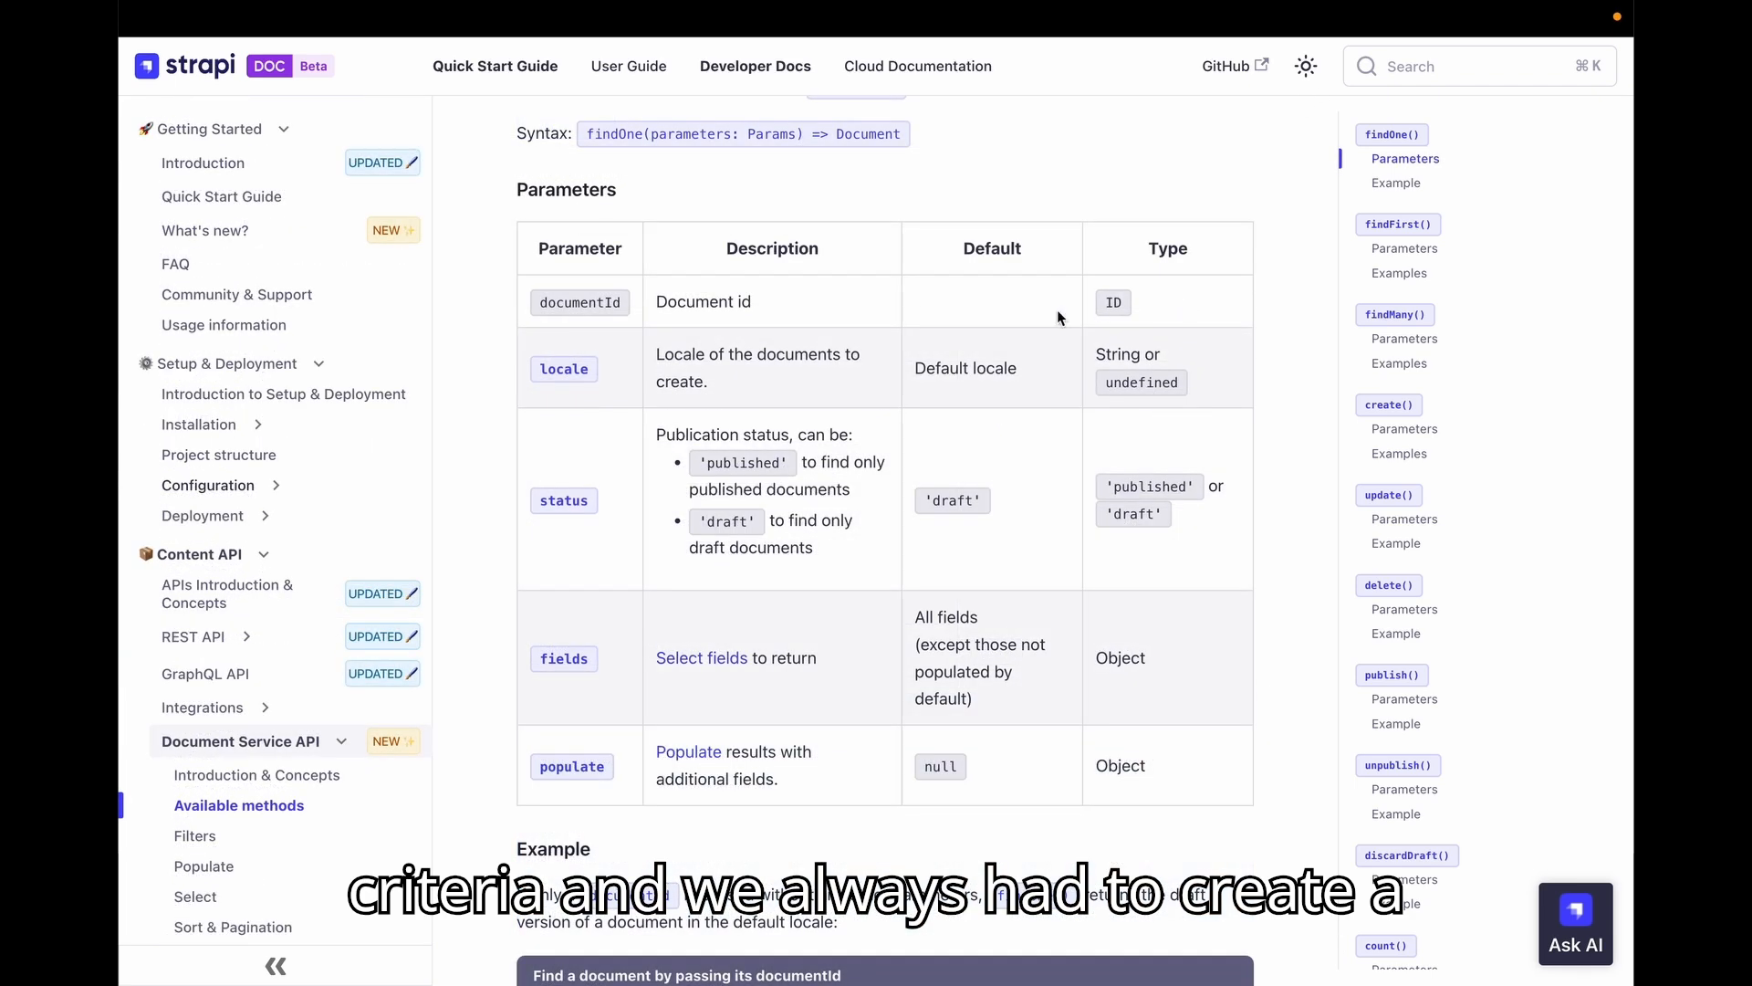
scroll("down", 3)
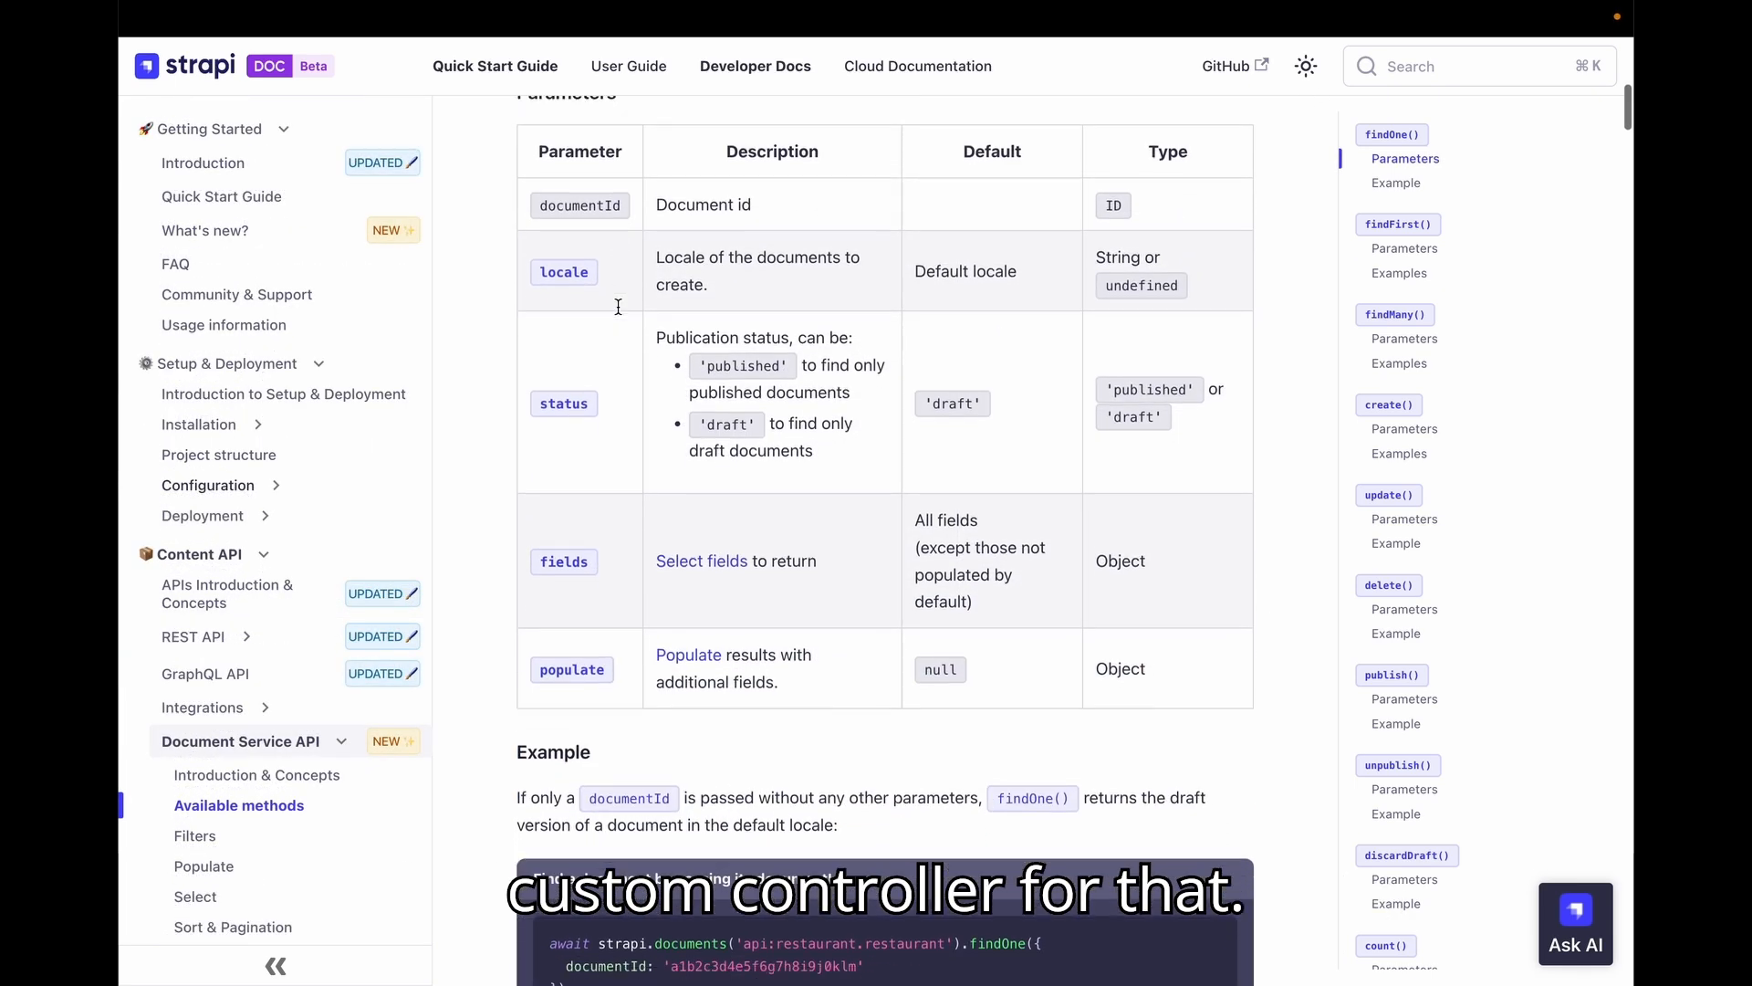
scroll("down", 3)
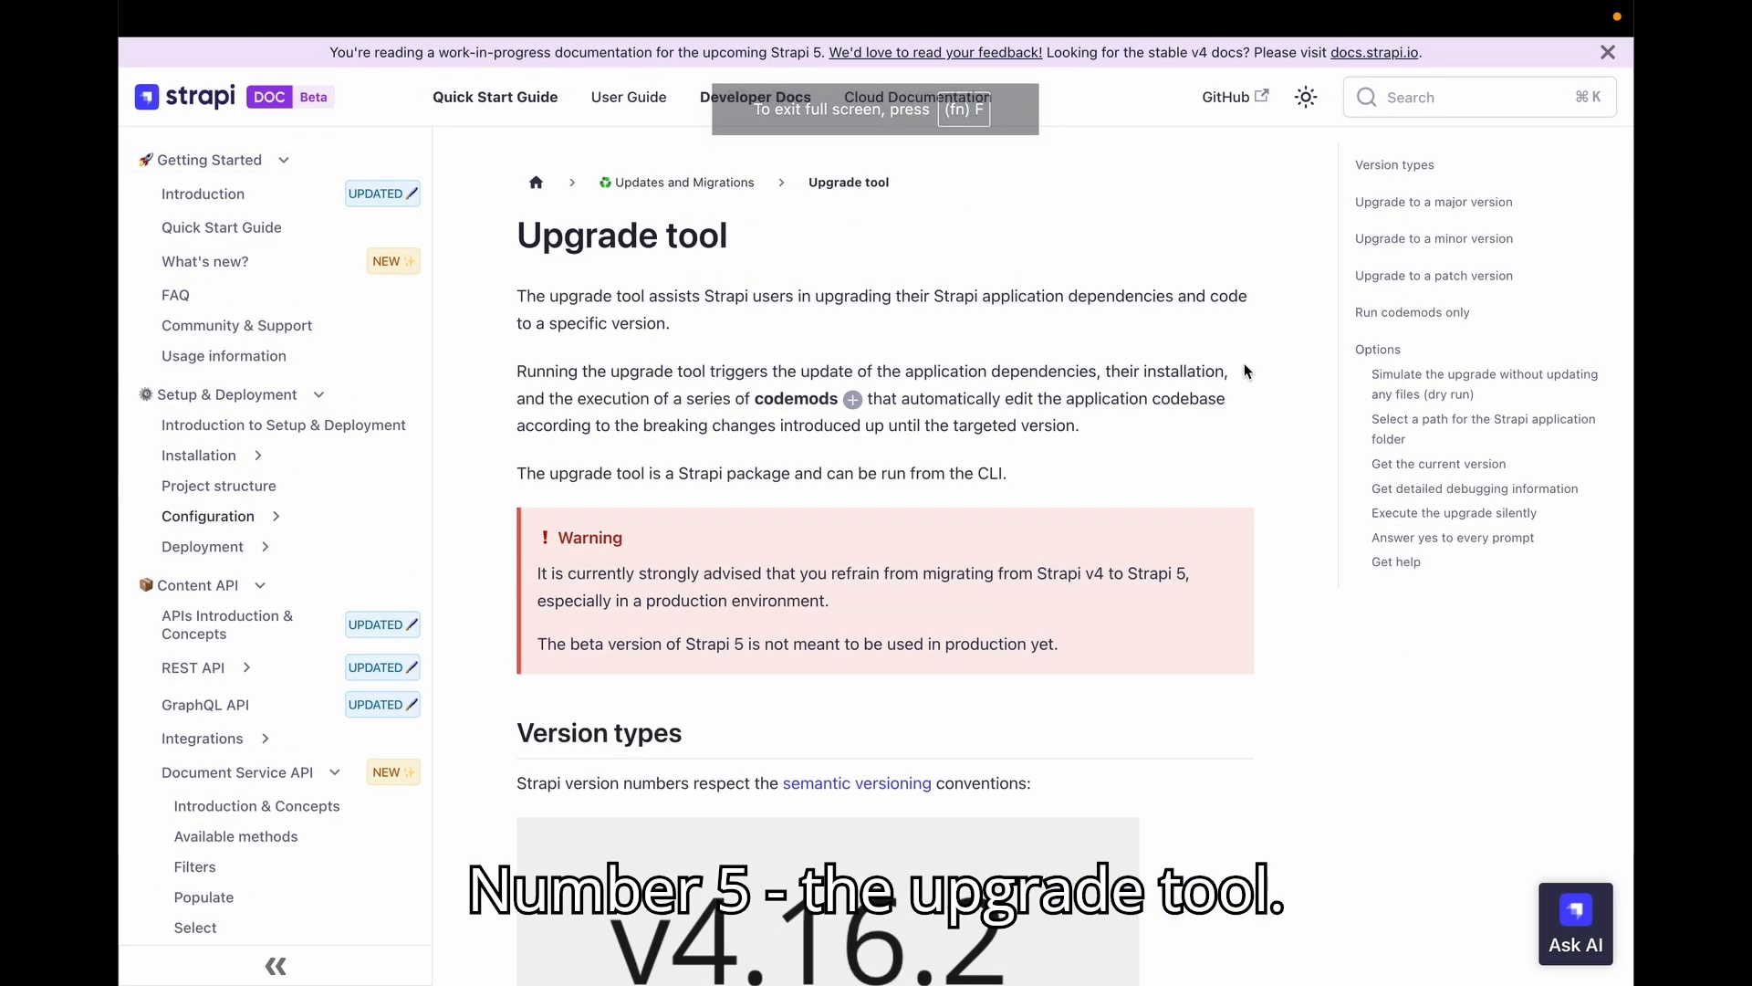
Step: Dismiss the work-in-progress notice and read the Upgrade tool's version types and major, minor, patch commands
left_click(1606, 51)
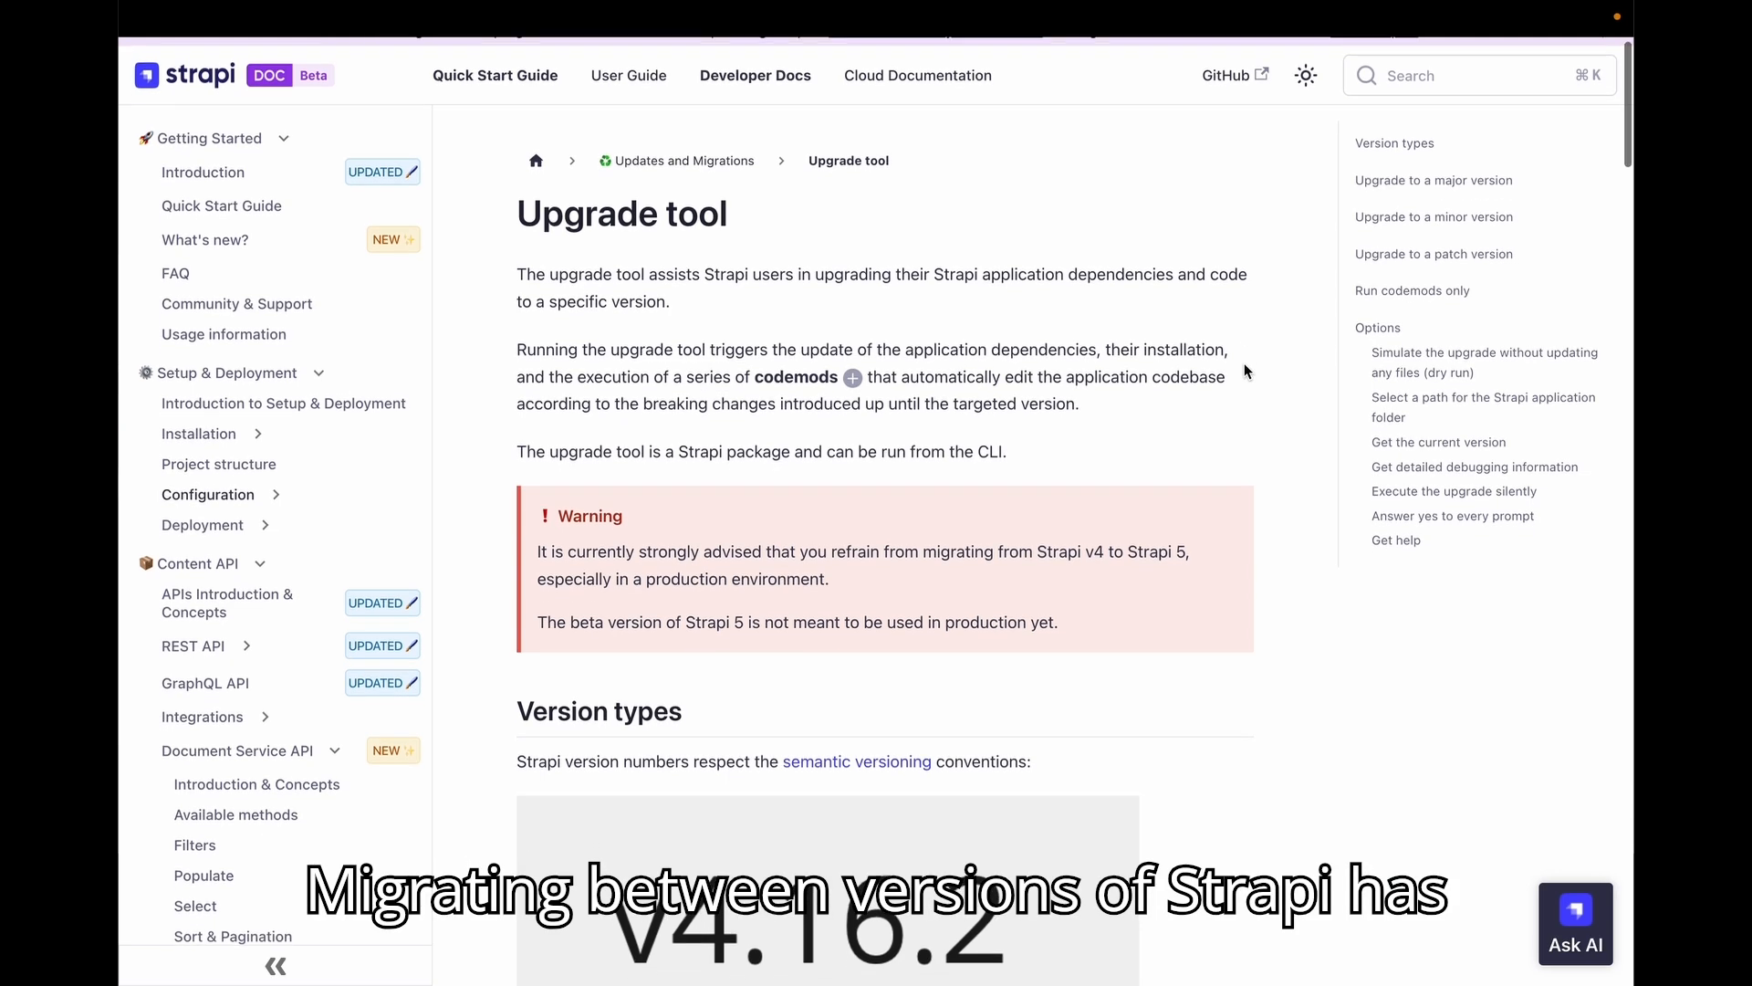
scroll("down", 3)
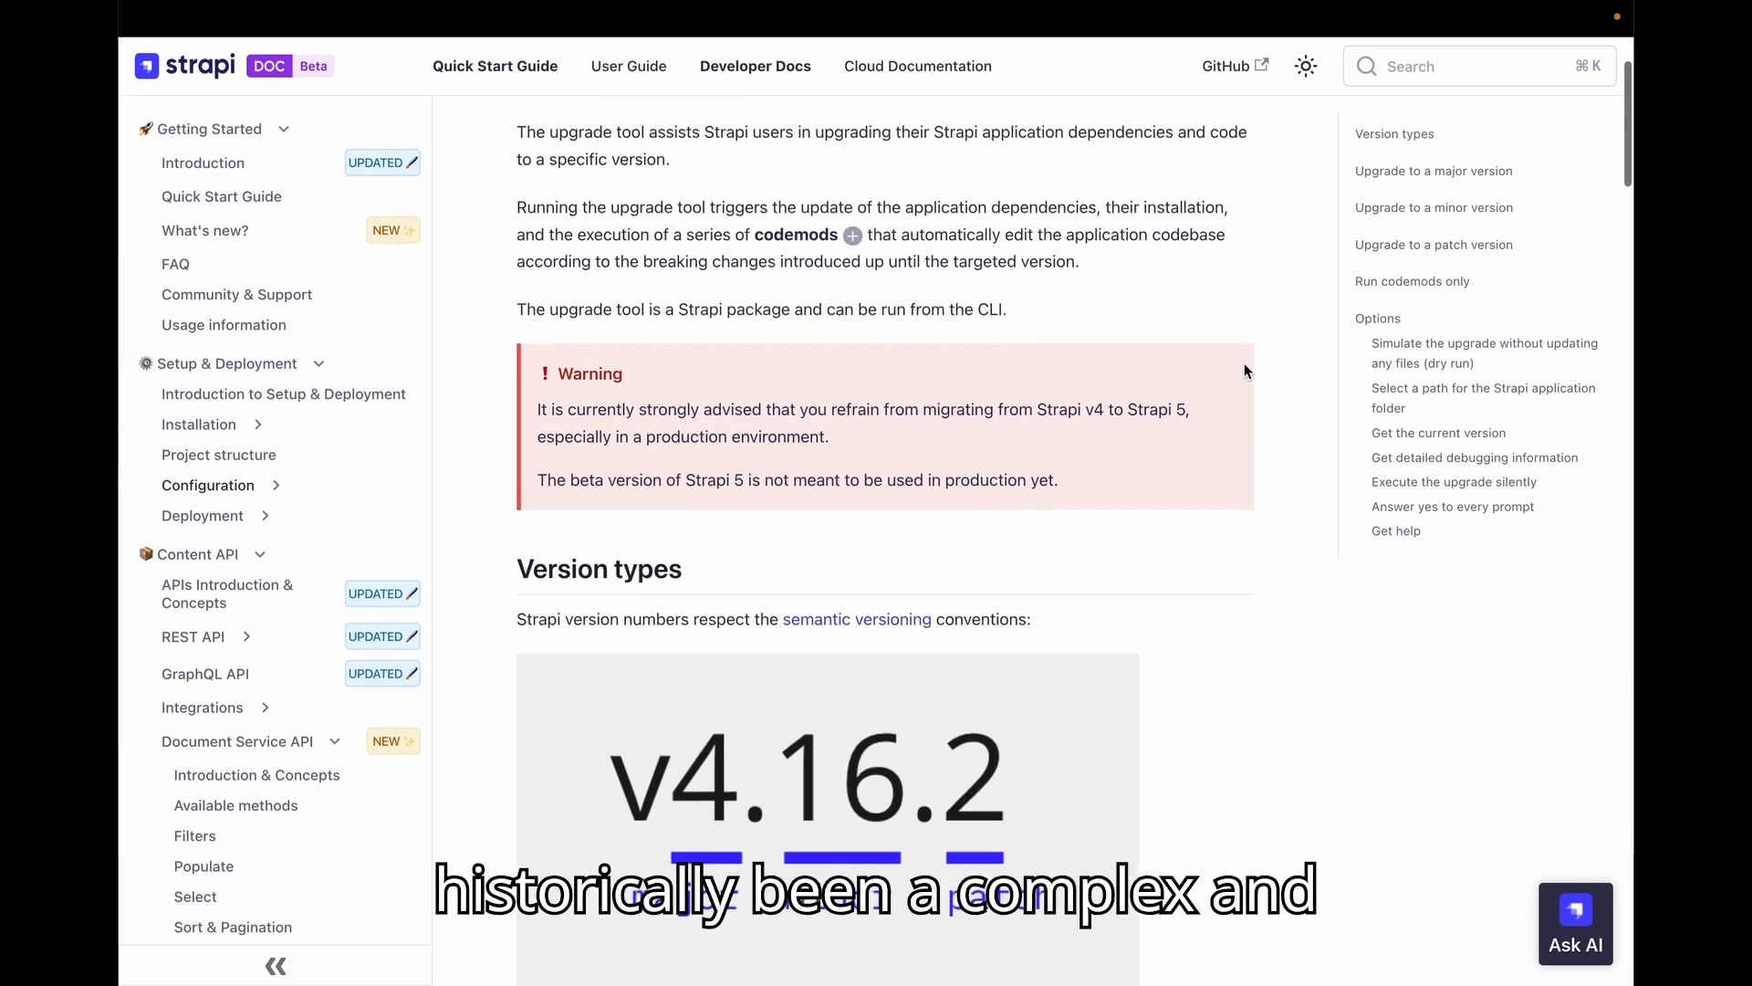
scroll("down", 3)
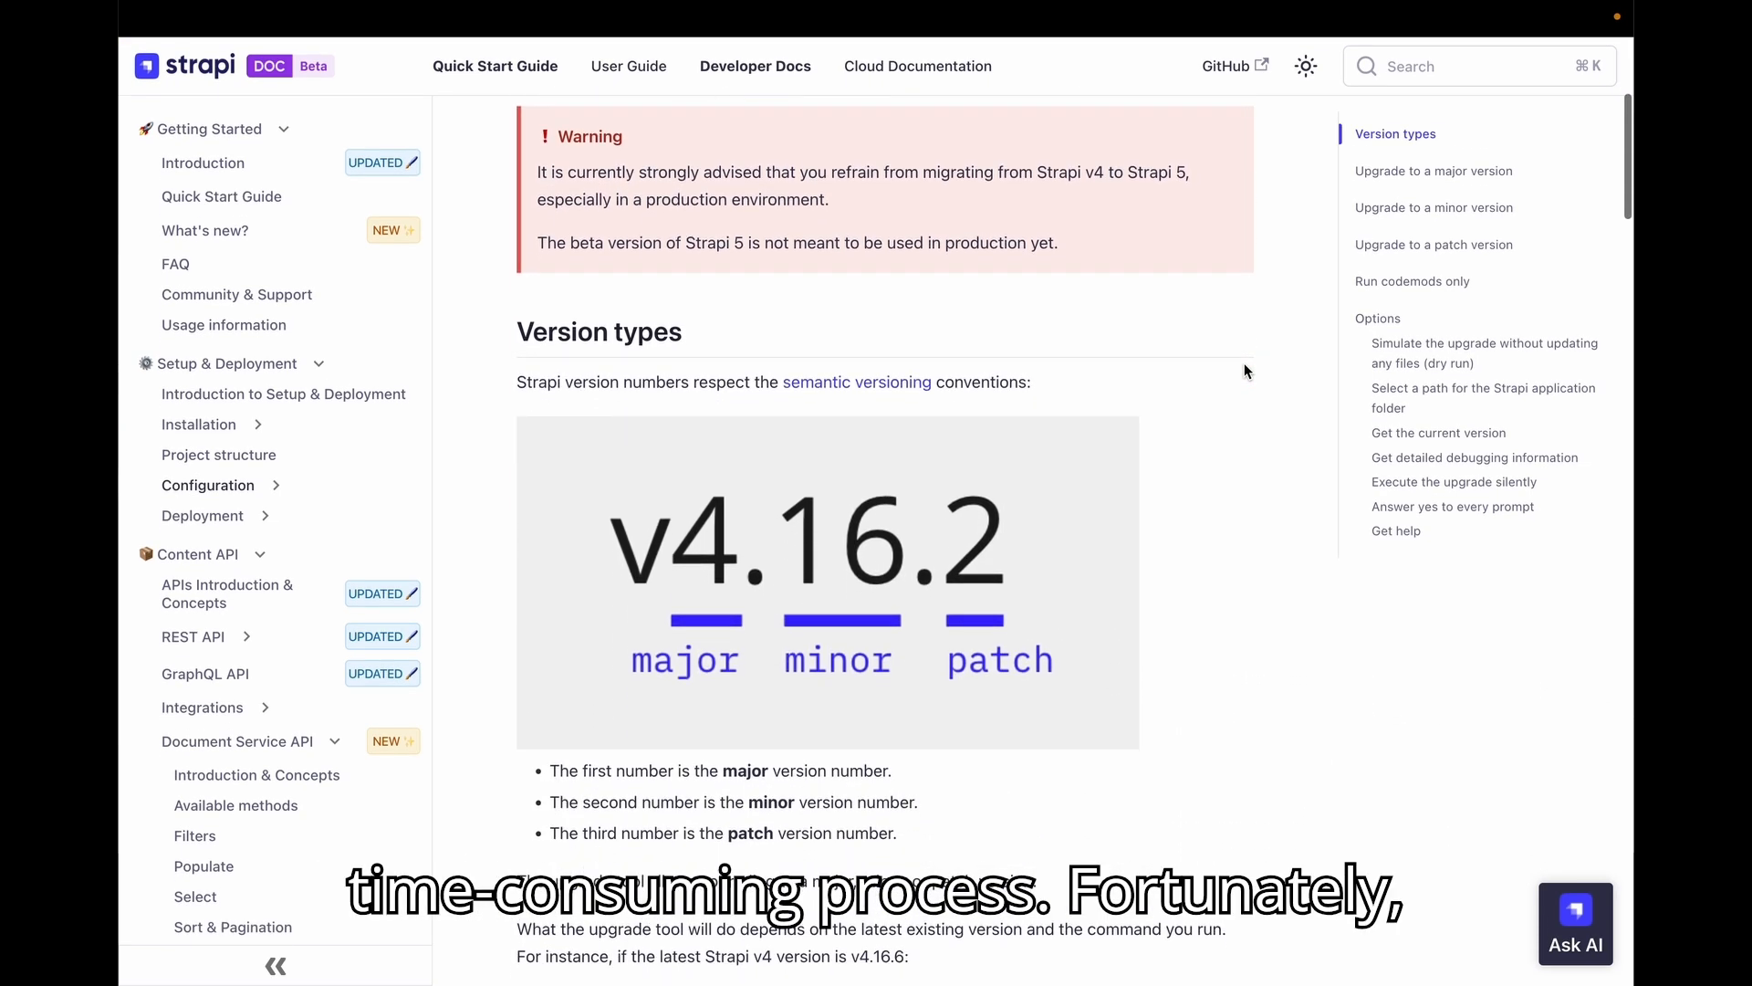
scroll("down", 3)
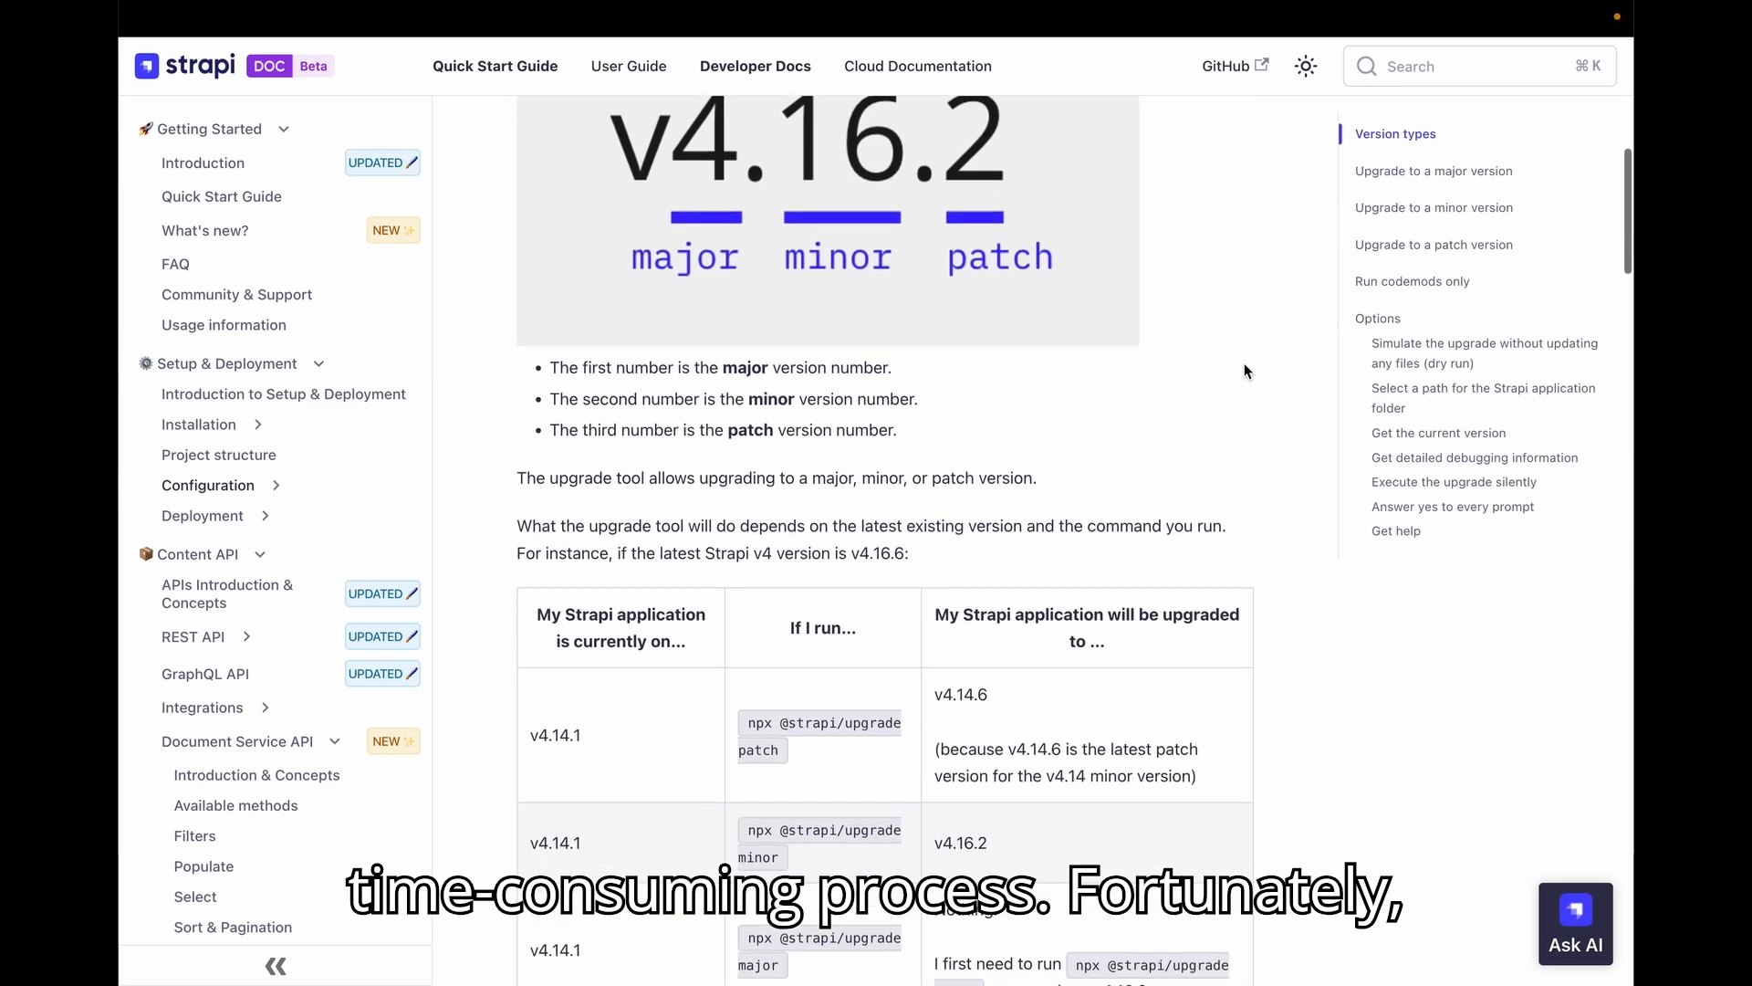
scroll("down", 3)
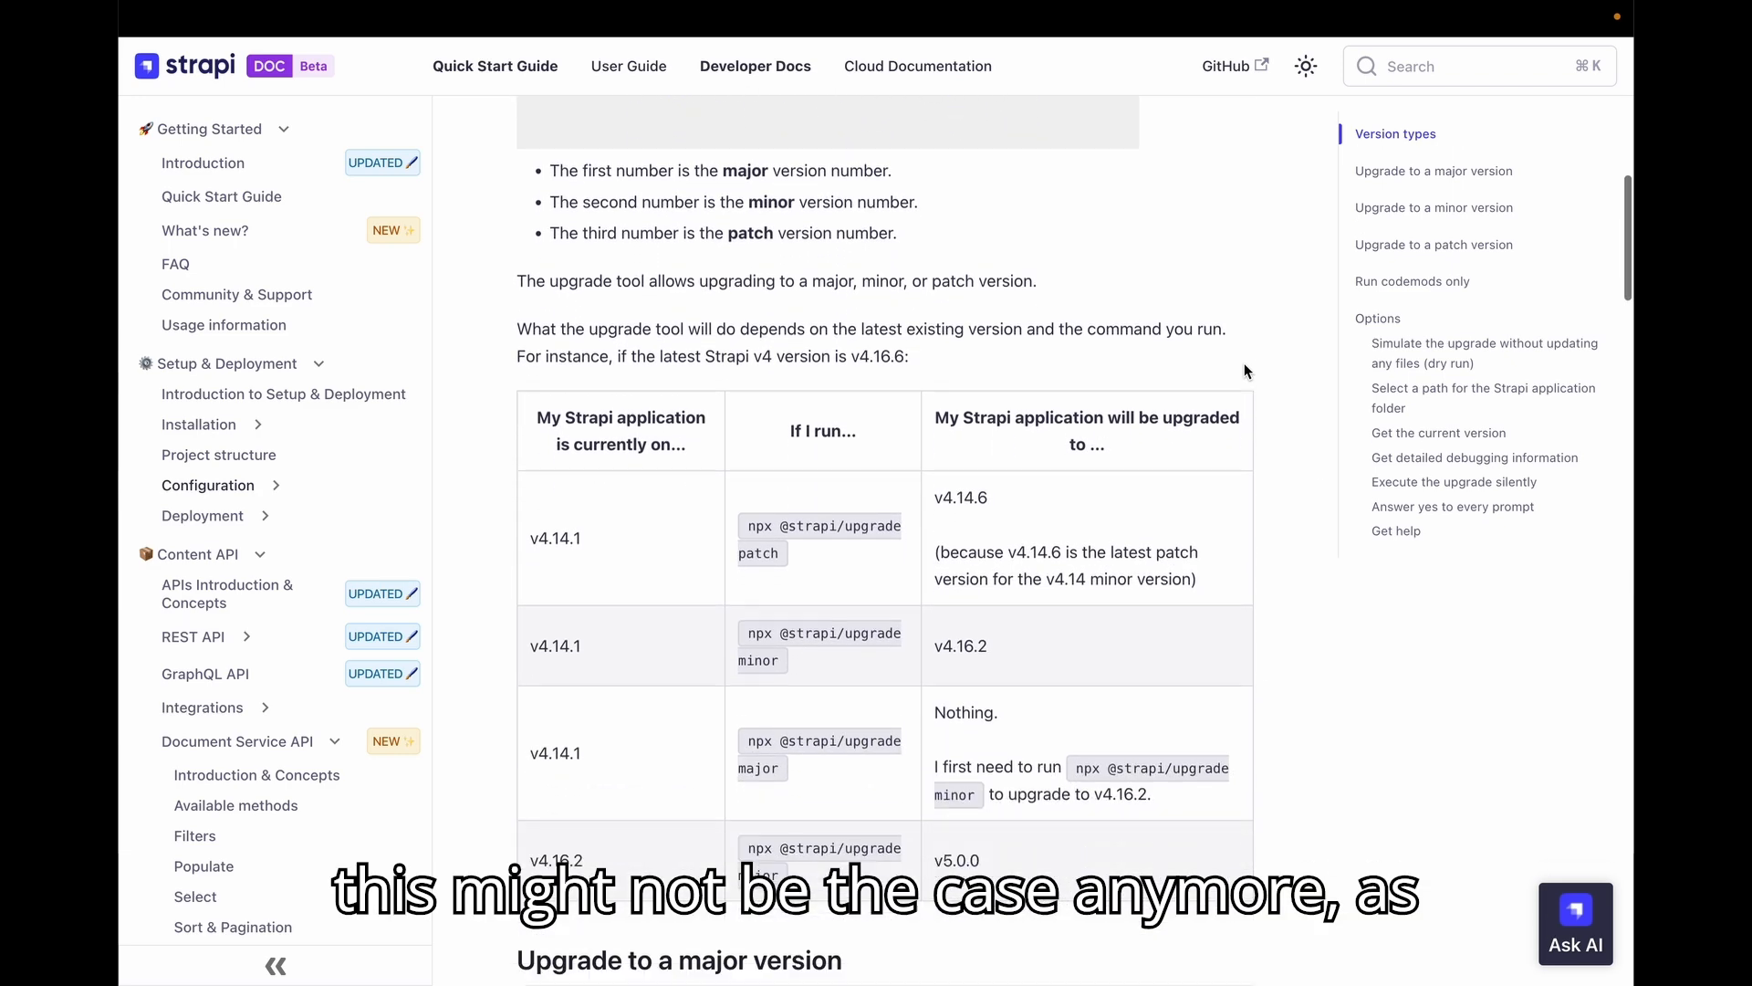
scroll("down", 3)
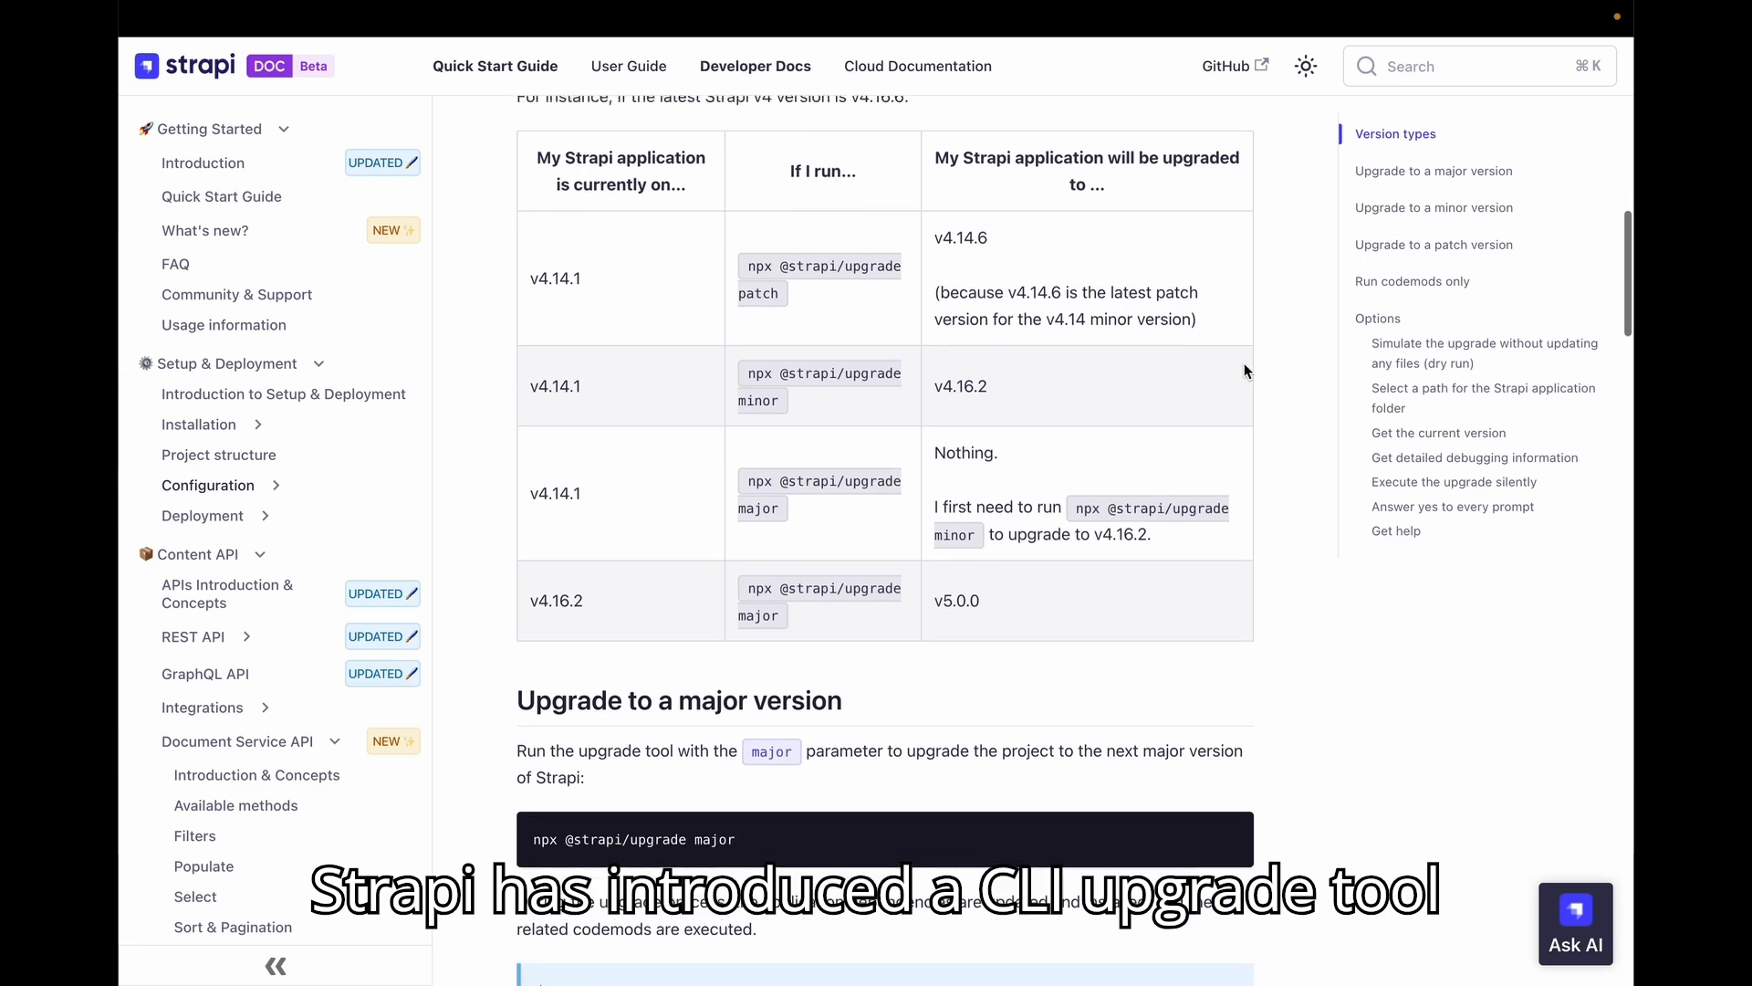
scroll("down", 3)
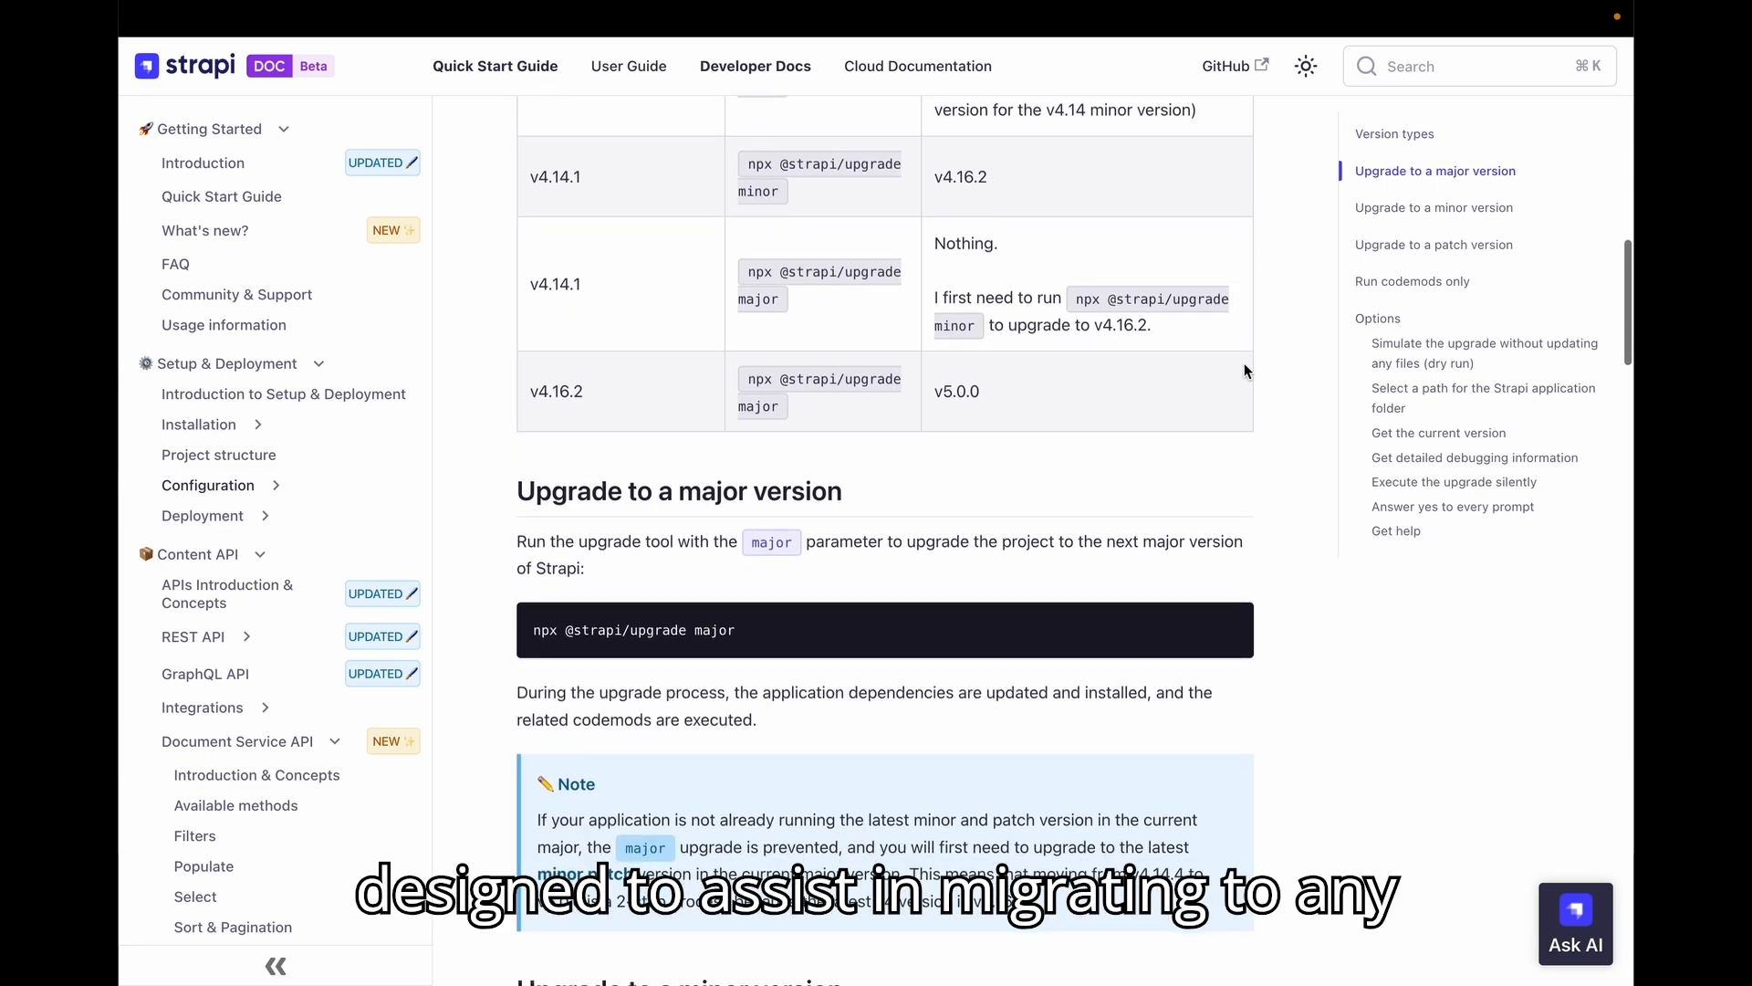
Step: Continue through the codemods commands into the Options table and dry-run section
scroll("down", 3)
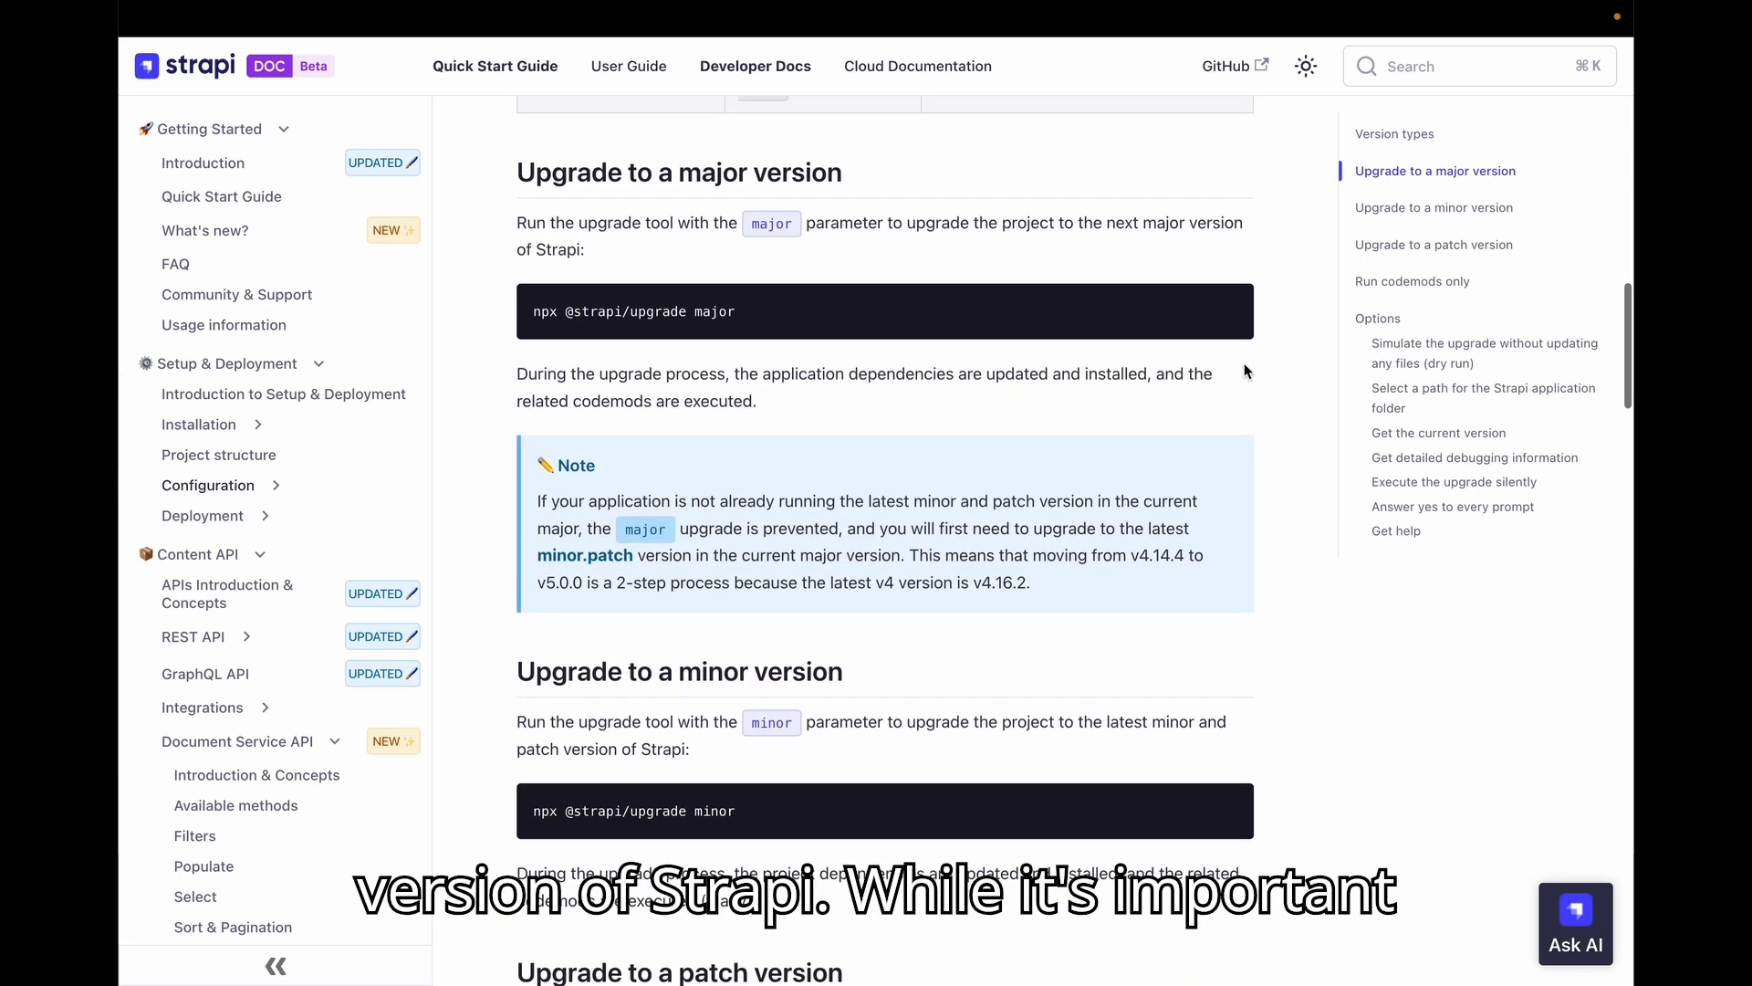
scroll("down", 3)
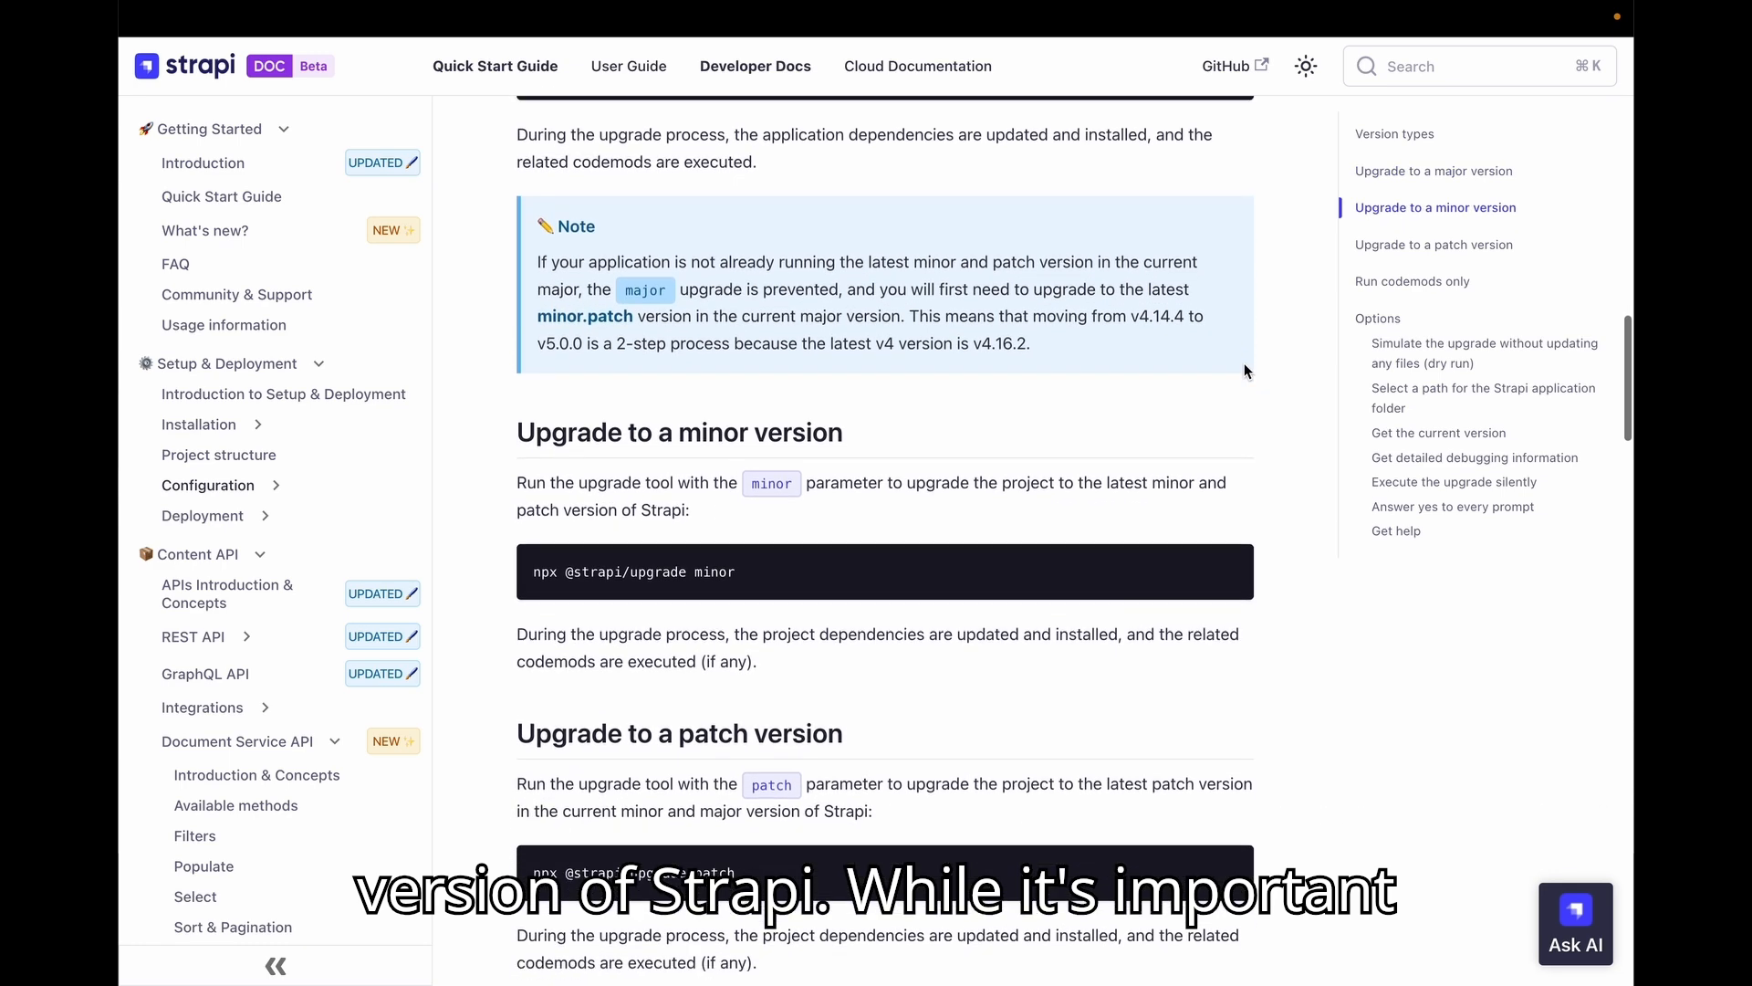
scroll("down", 3)
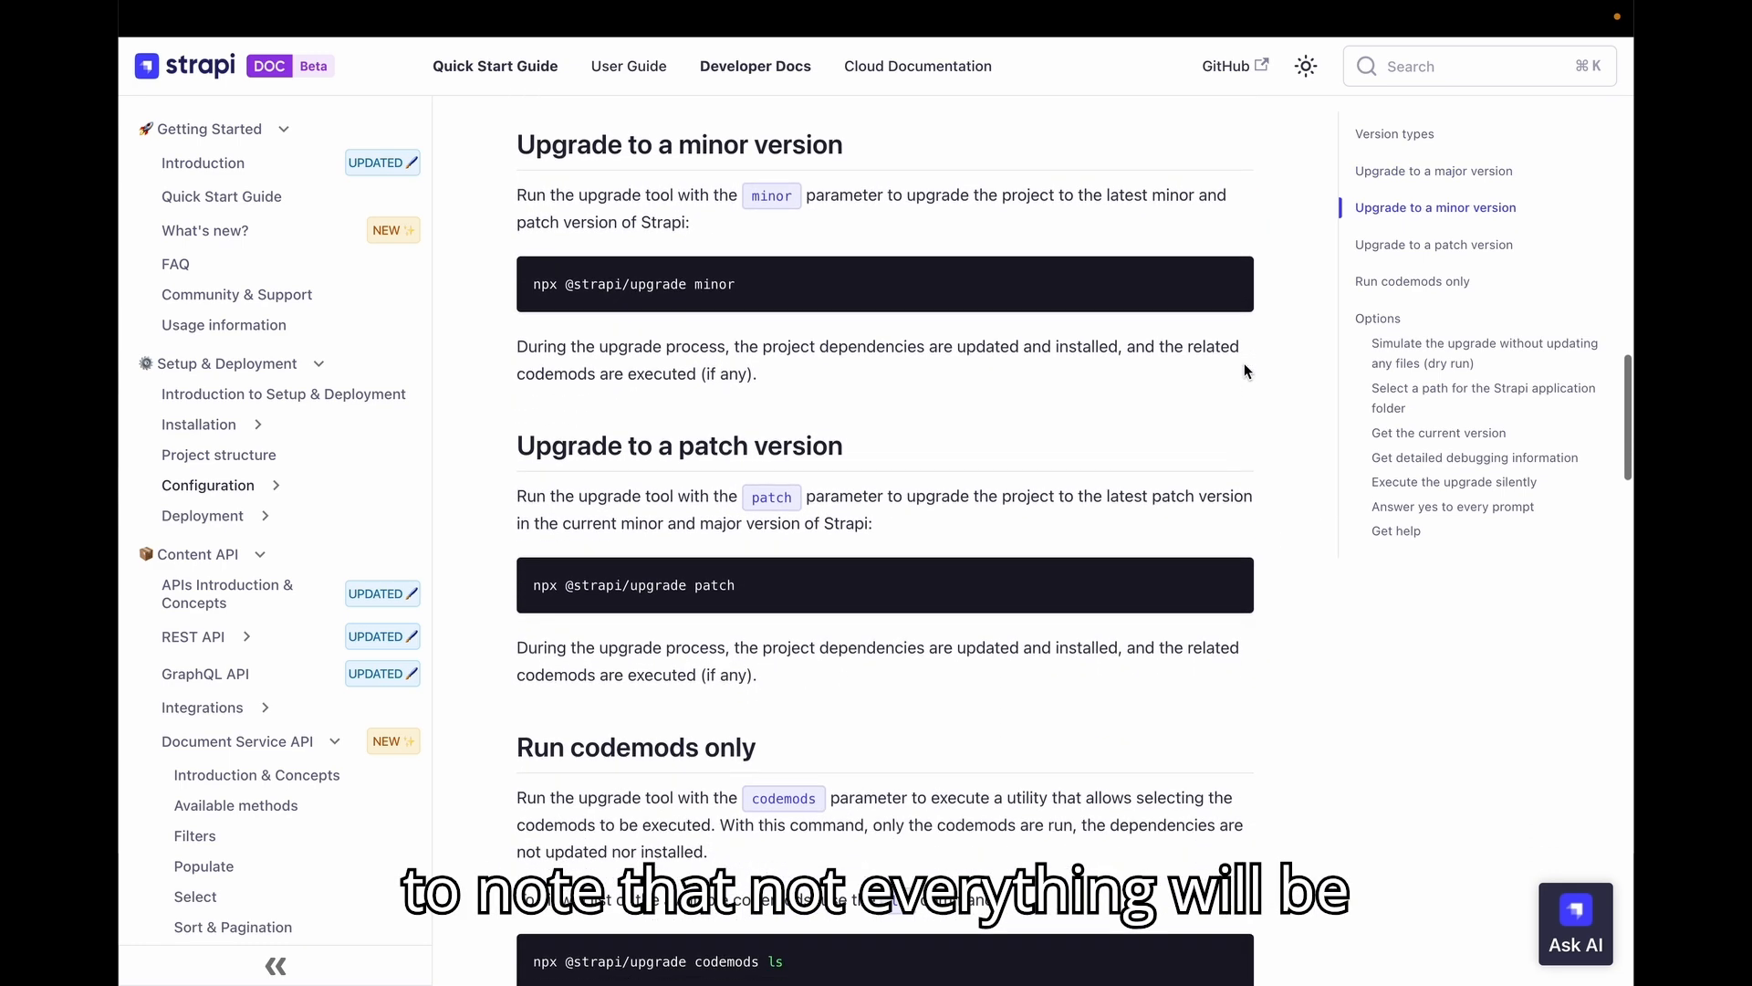
scroll("down", 3)
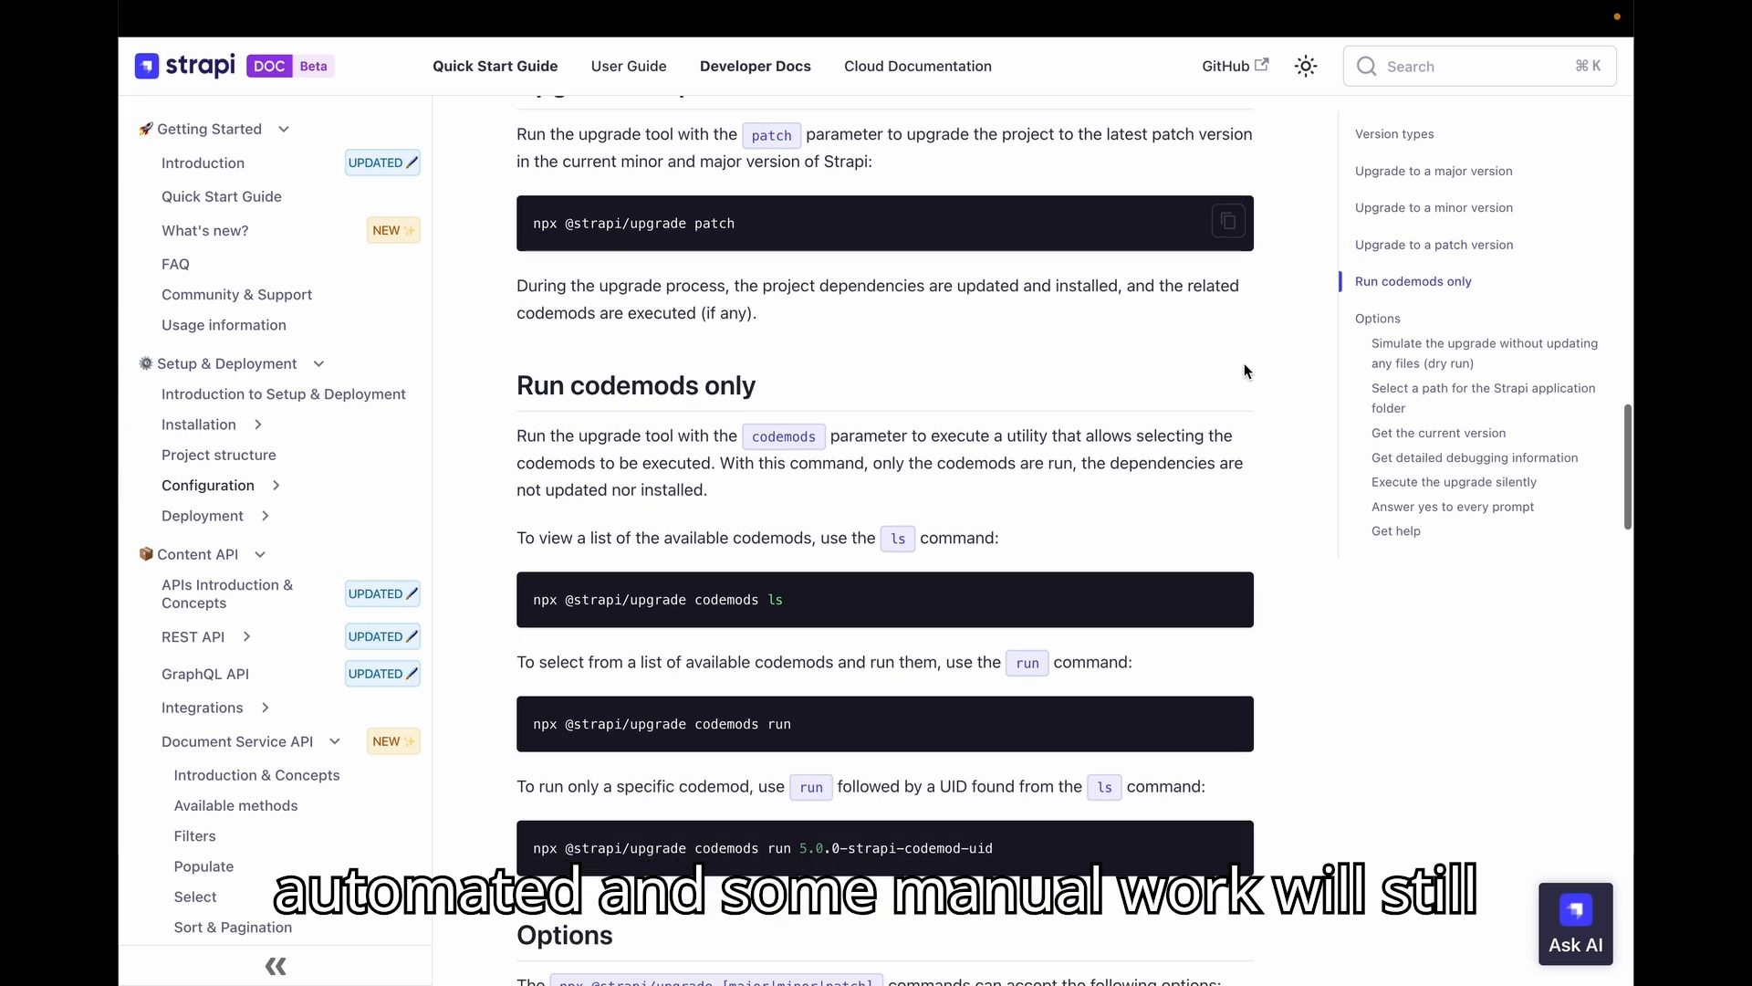
scroll("down", 3)
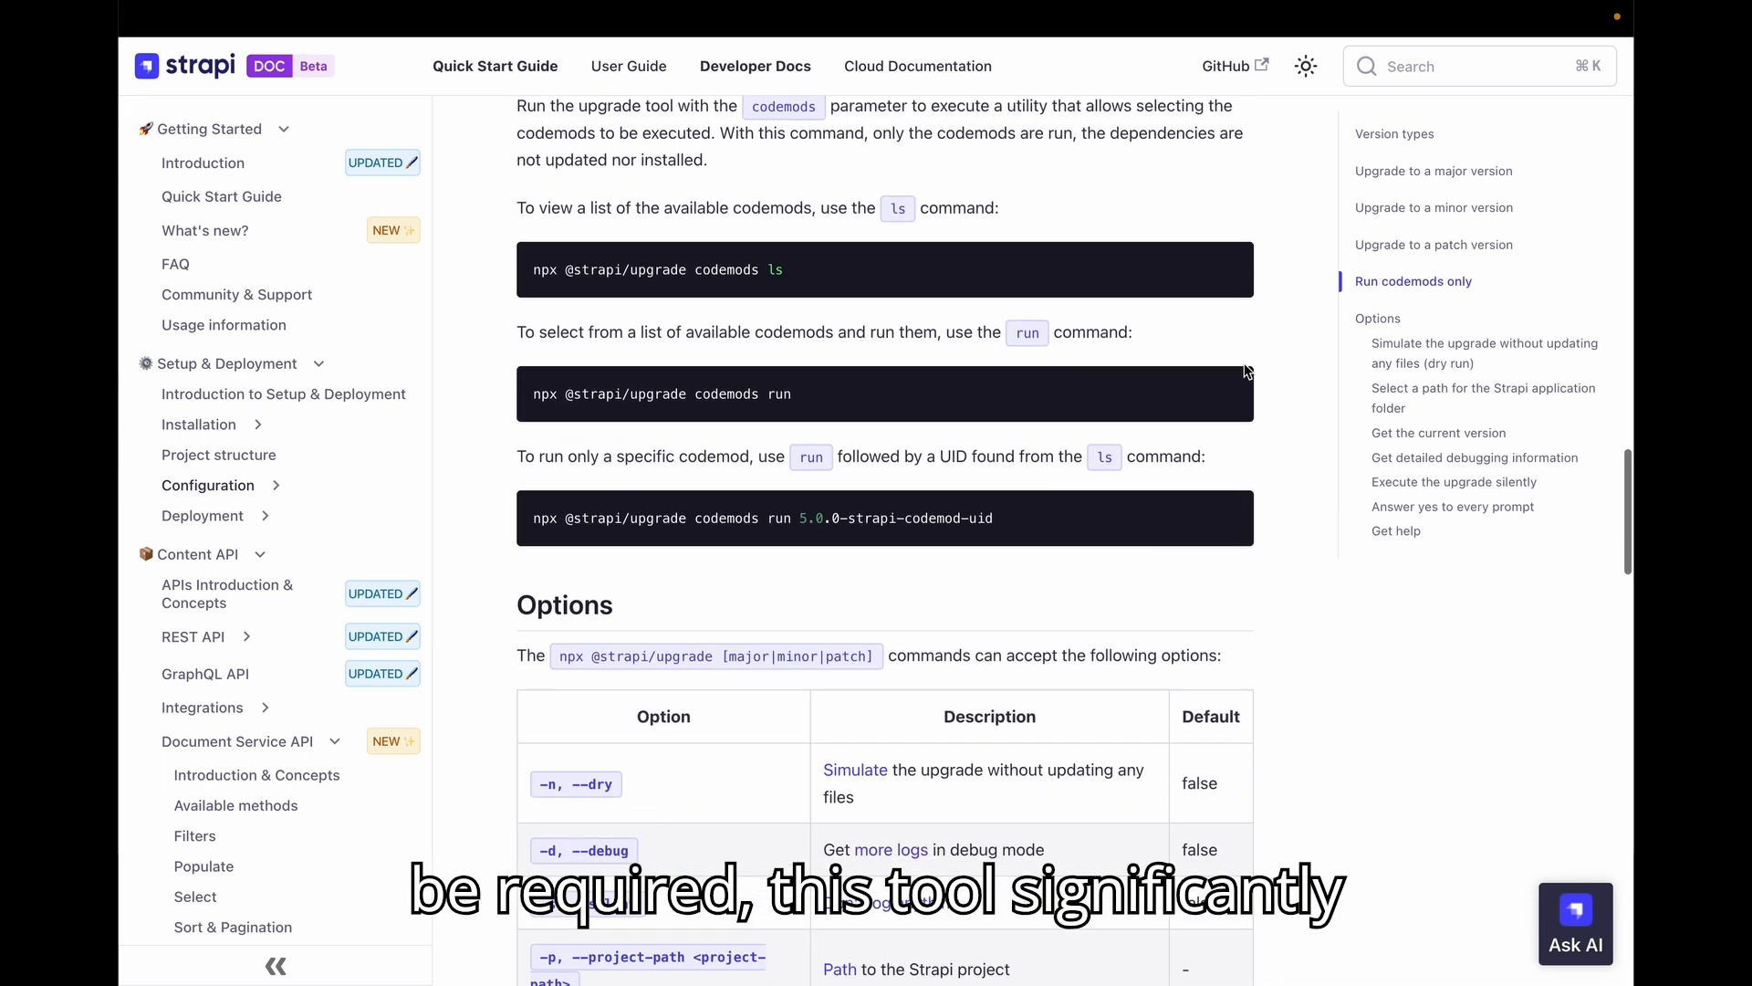
scroll("down", 3)
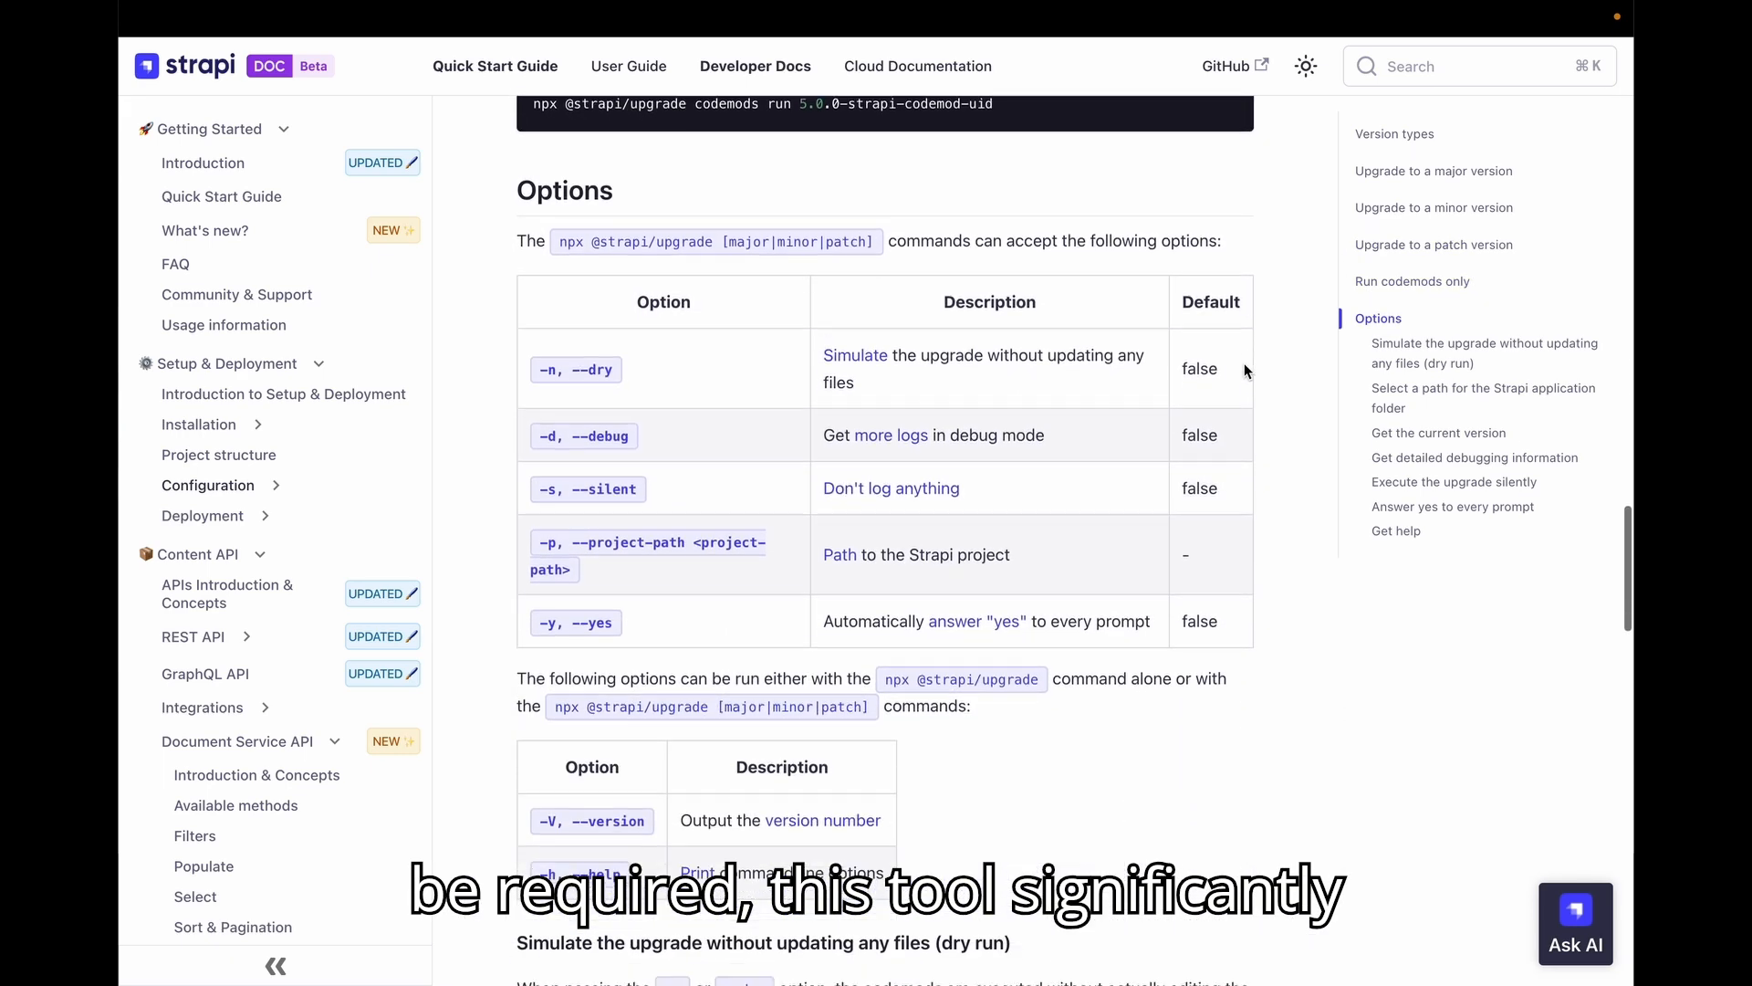
scroll("down", 3)
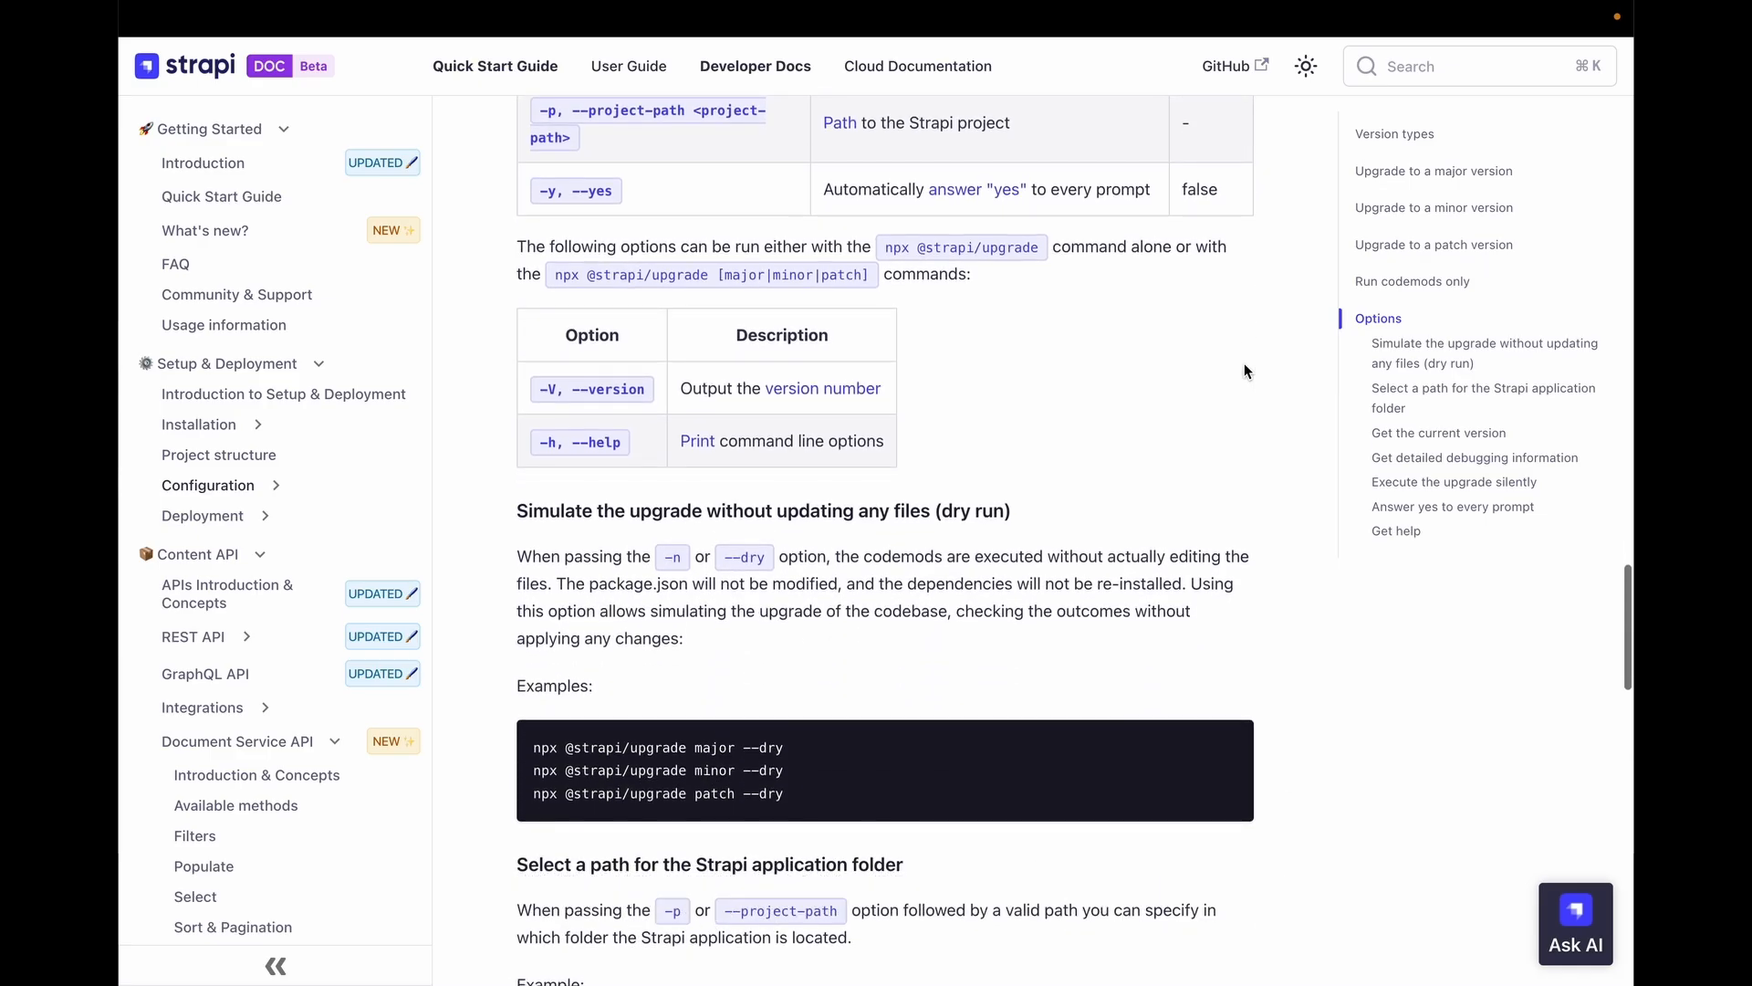